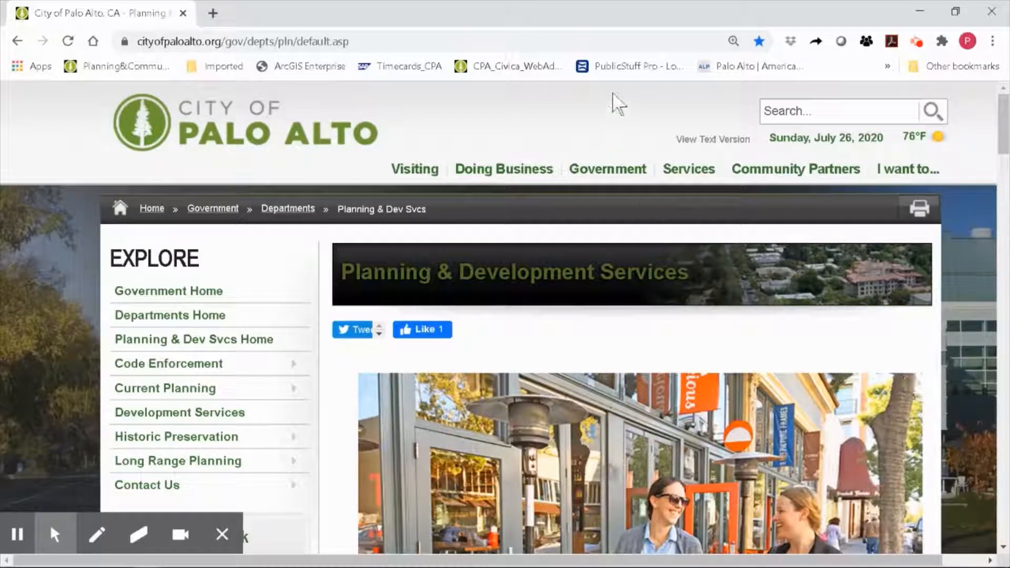
# Load the Palo Alto Accela Citizen Access portal from the address bar
pyautogui.click(248, 41)
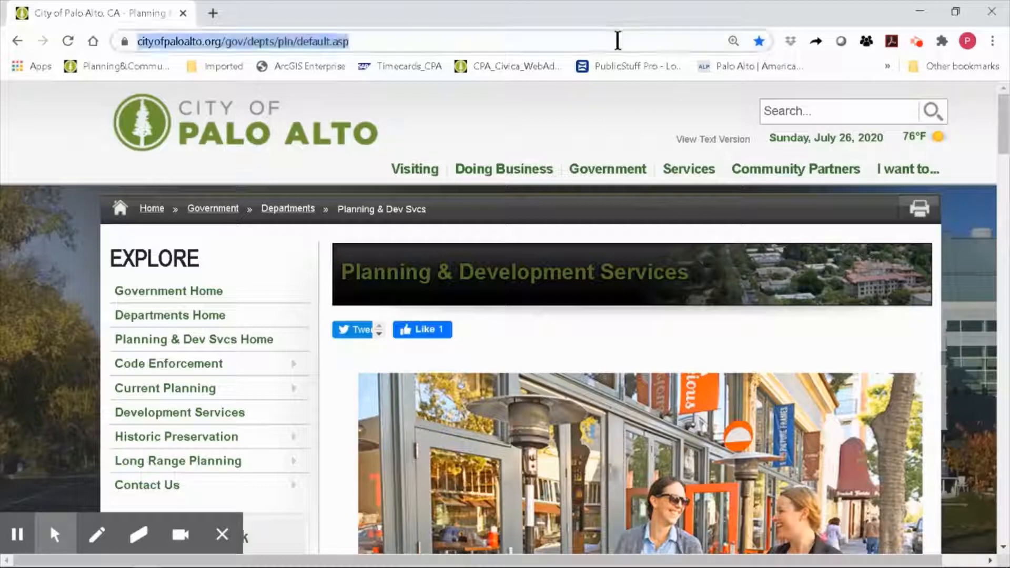
pyautogui.write('aca')
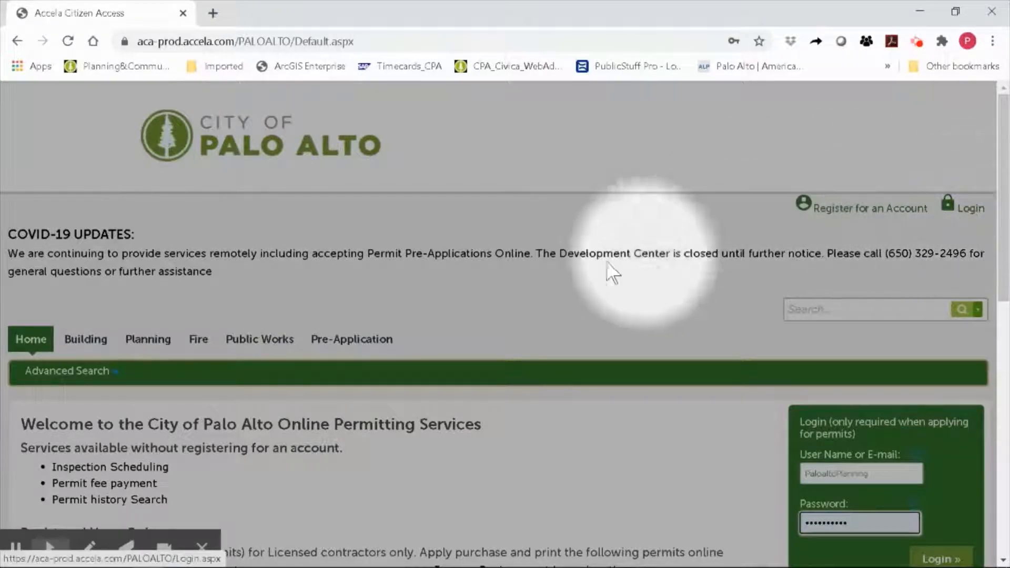
# Sign in with the saved credentials to reach the account dashboard
pyautogui.click(66, 371)
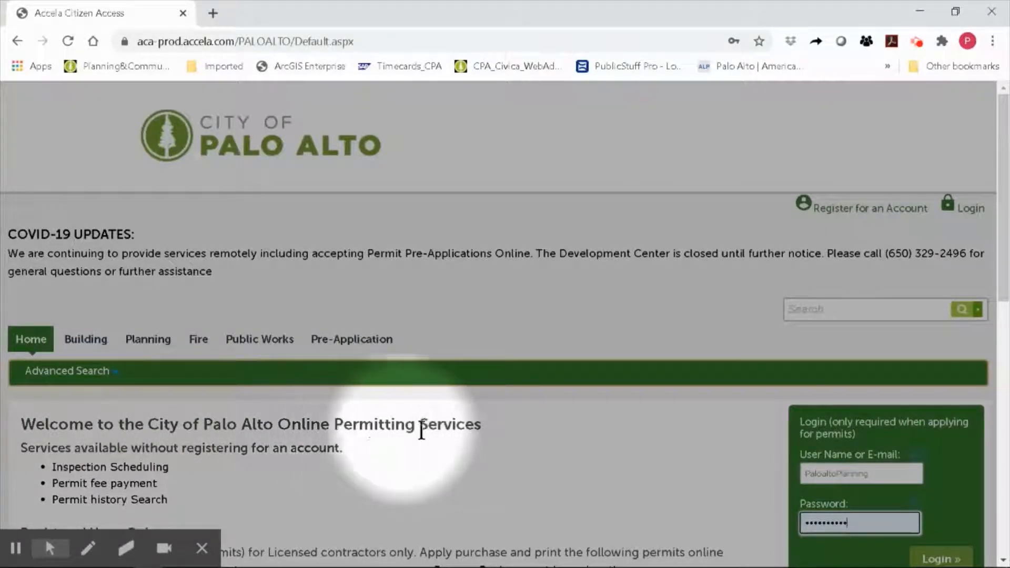
pyautogui.moveTo(529, 449)
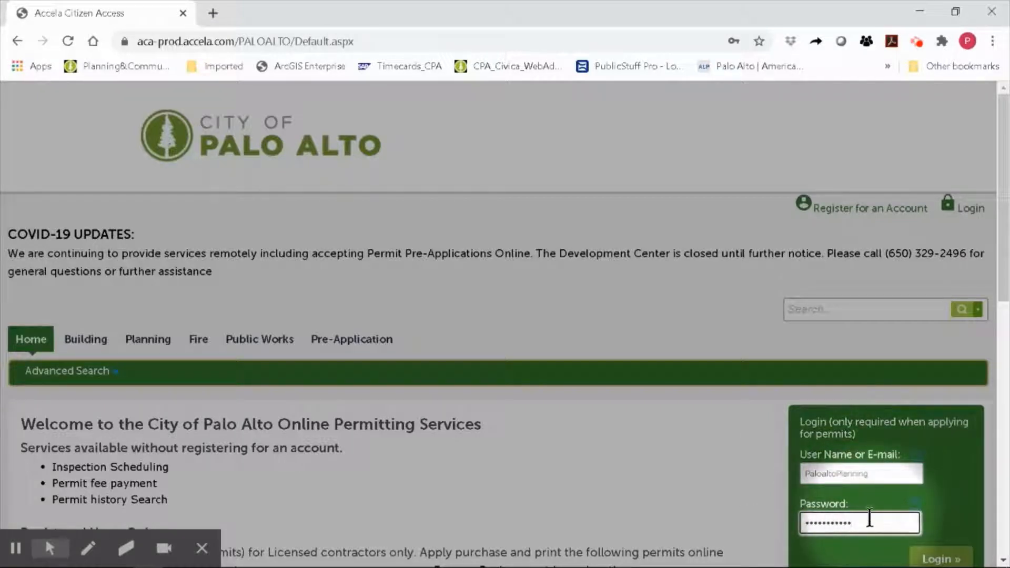
pyautogui.scroll(-3)
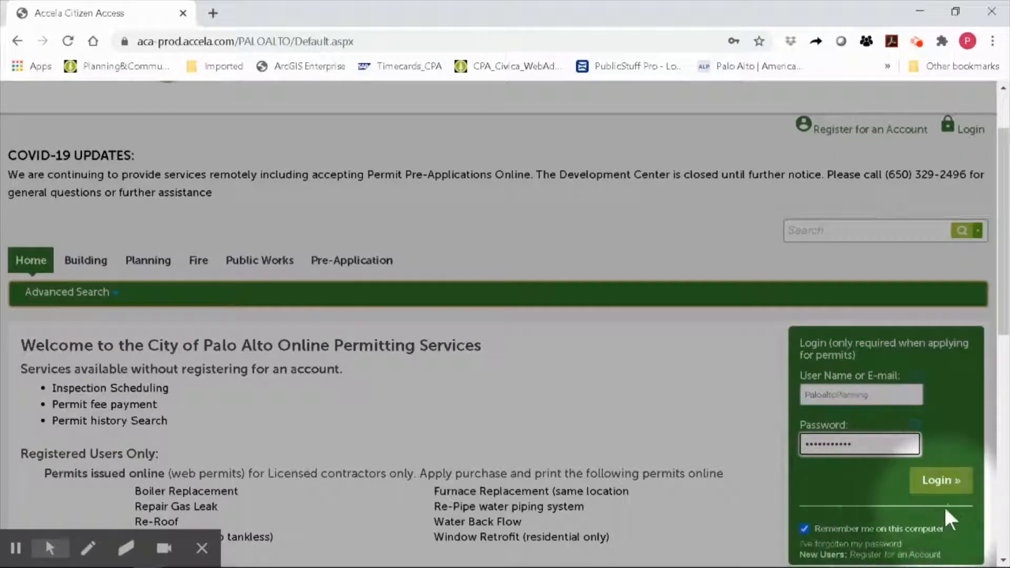
pyautogui.click(941, 480)
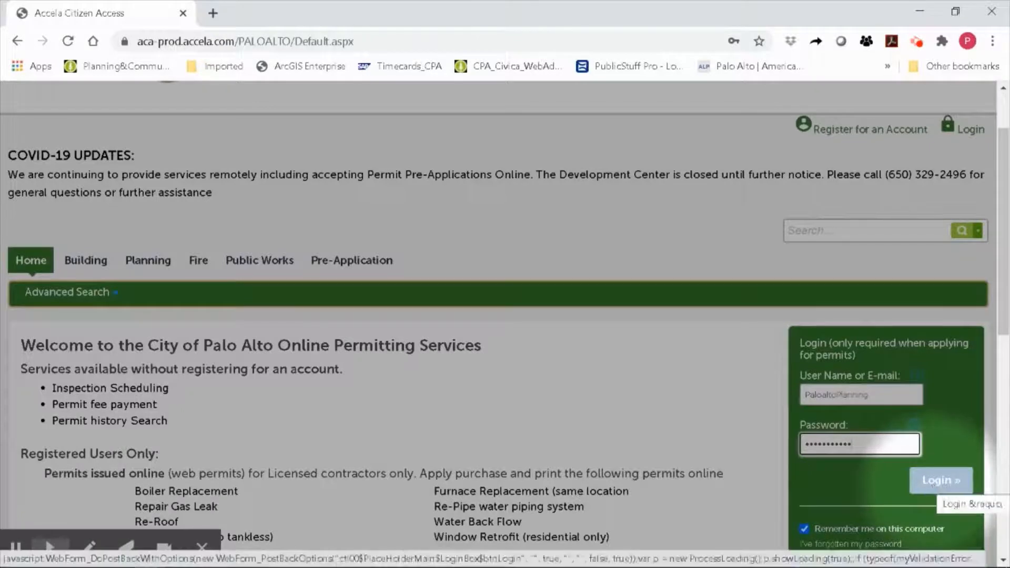
pyautogui.click(941, 481)
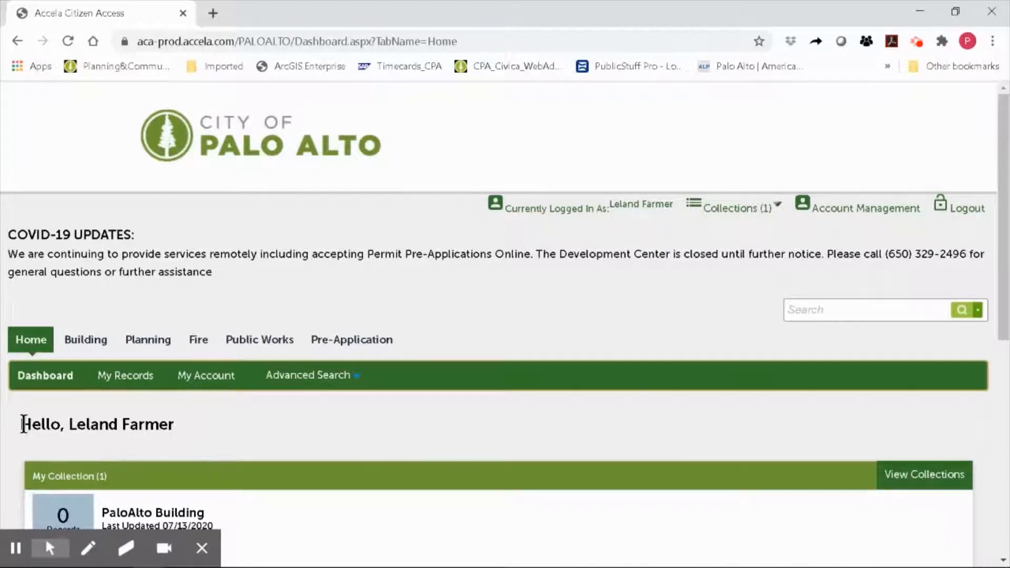
pyautogui.moveTo(44, 426)
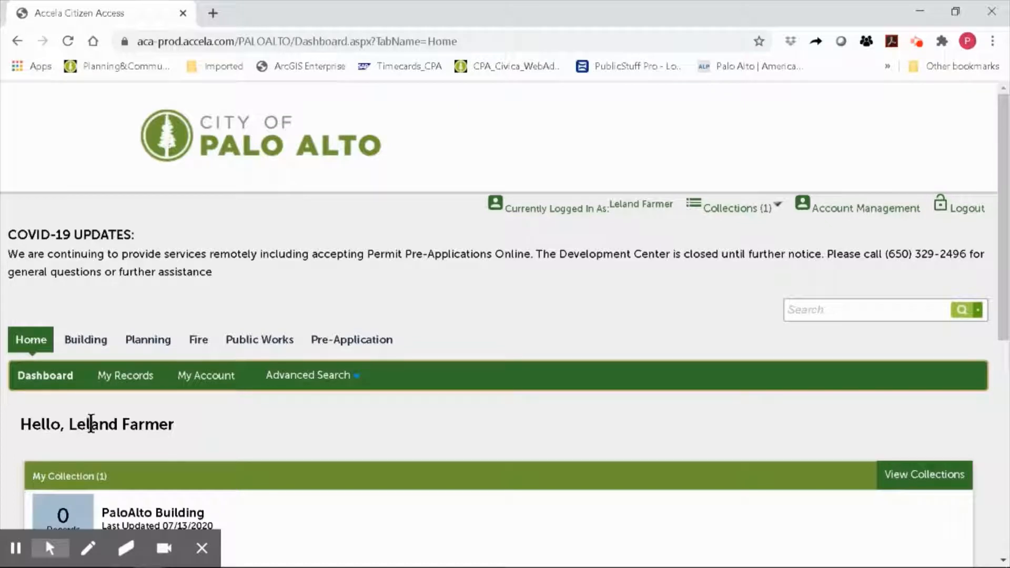
pyautogui.moveTo(477, 454)
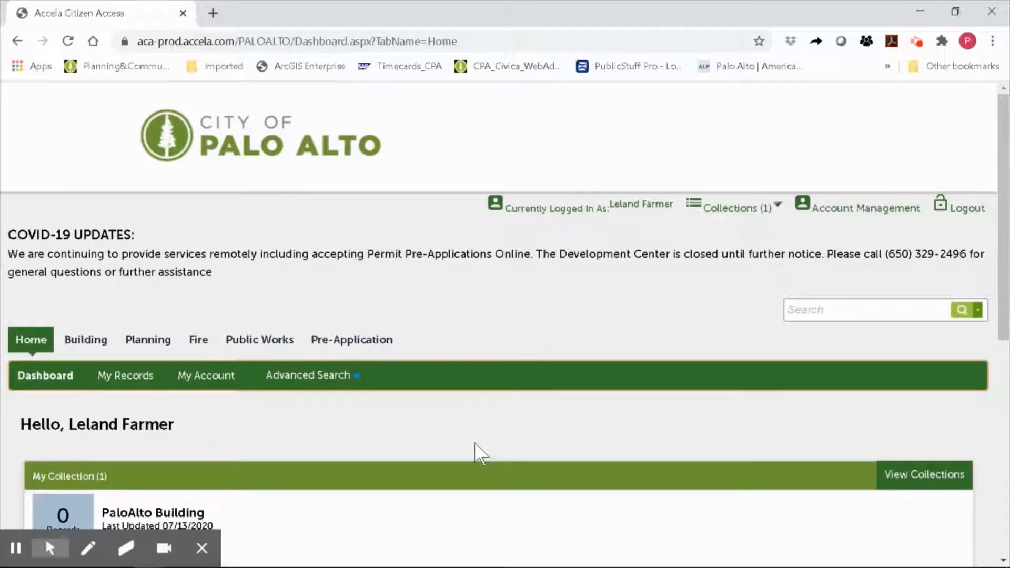
pyautogui.moveTo(142, 331)
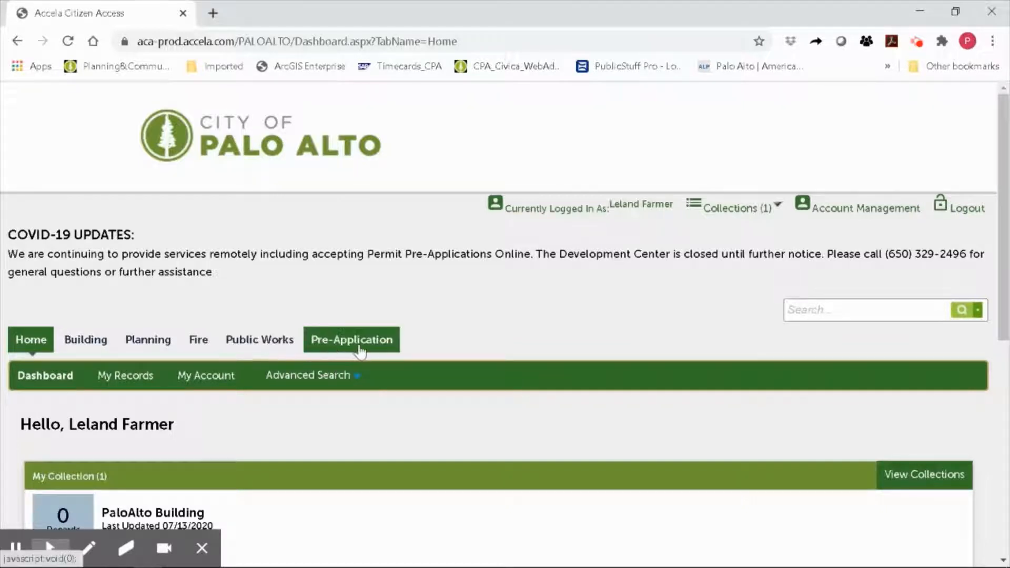
pyautogui.moveTo(359, 350)
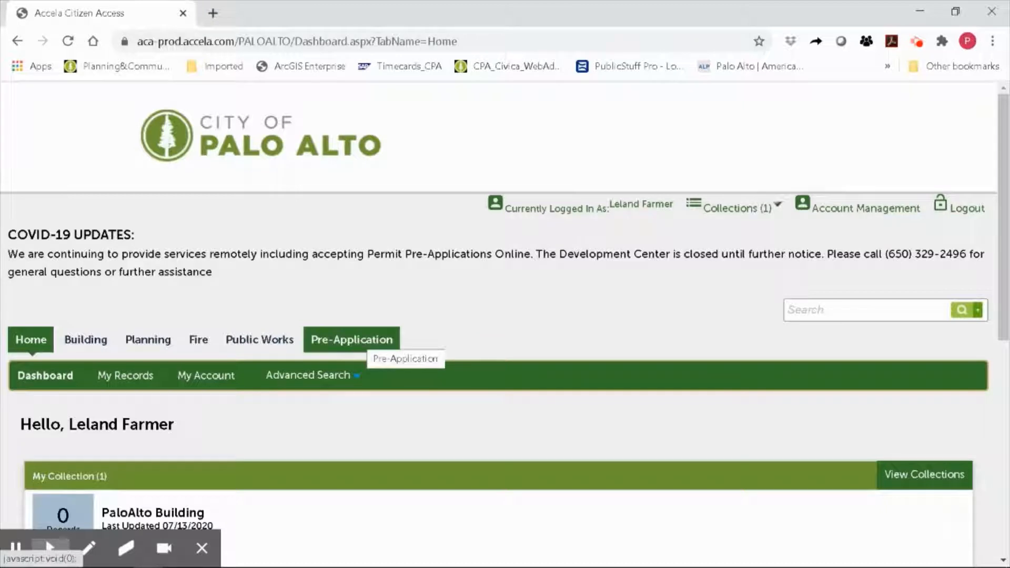
# Start a new pre-application from the Pre-Application section
pyautogui.click(352, 339)
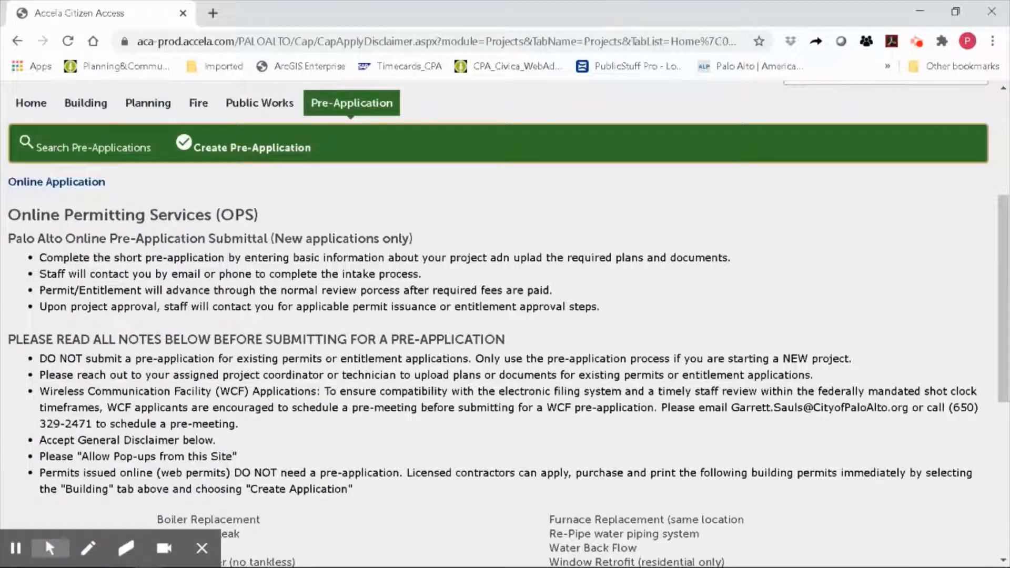
pyautogui.scroll(-3)
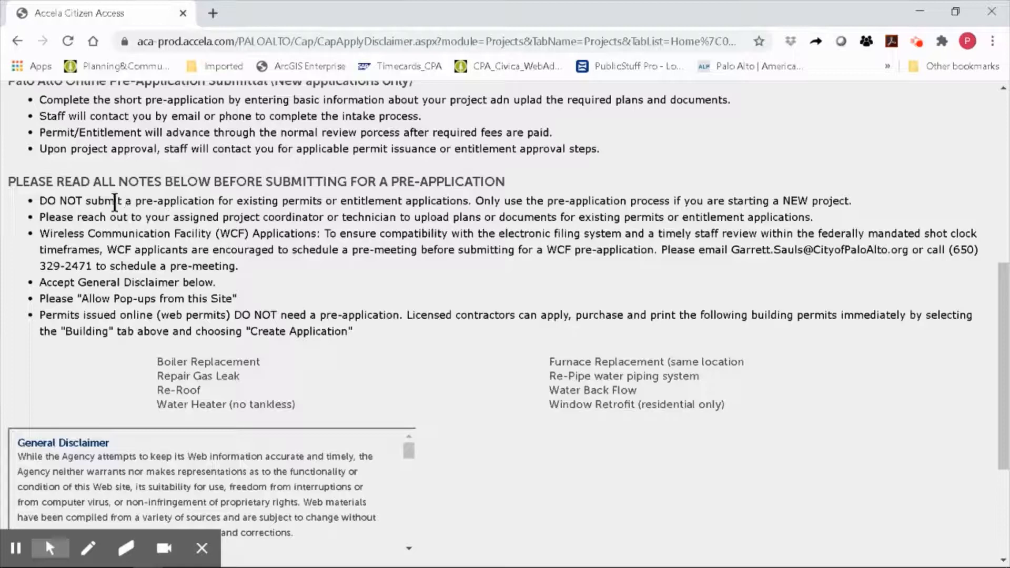
pyautogui.moveTo(342, 205)
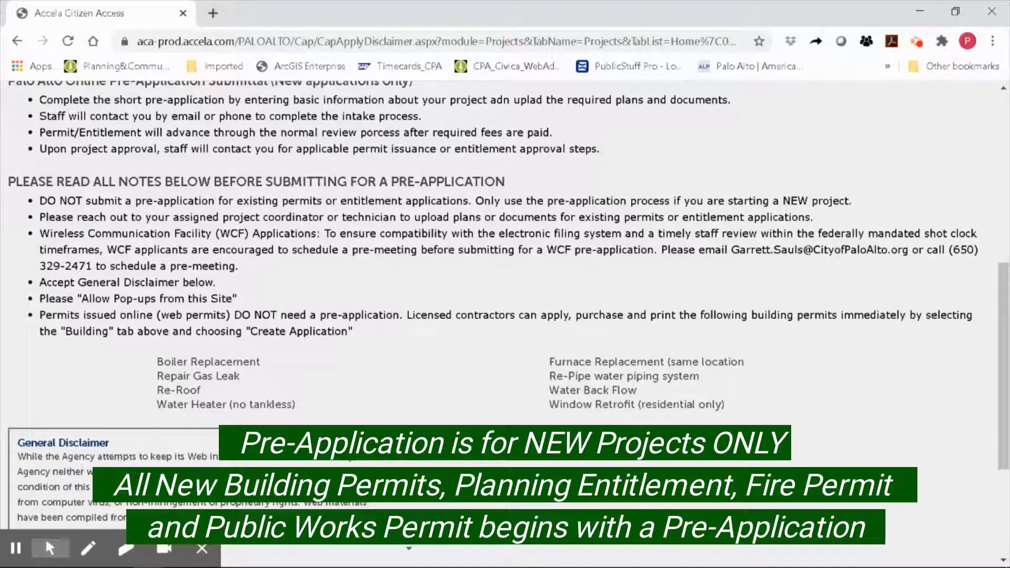
pyautogui.moveTo(823, 250)
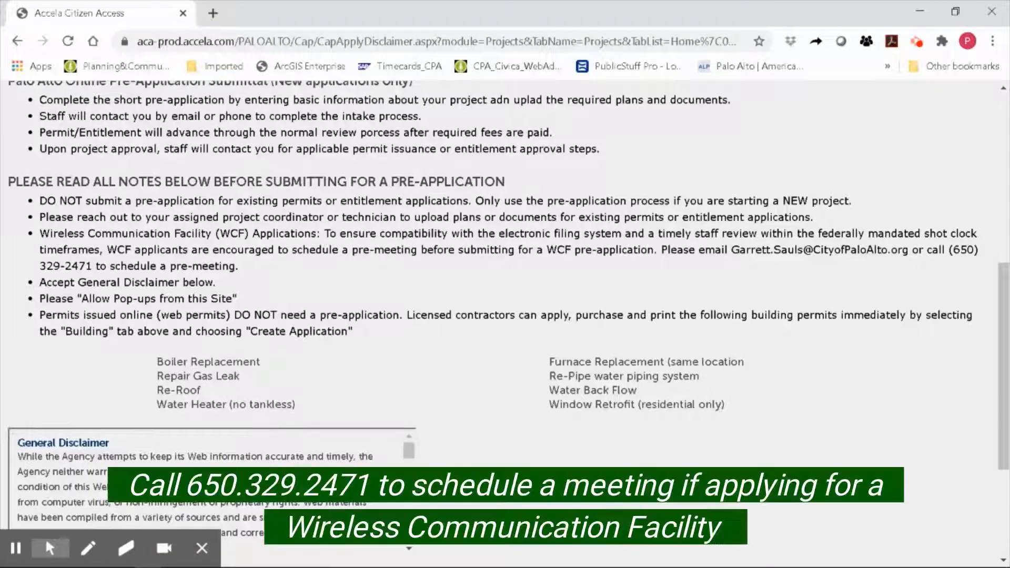
pyautogui.moveTo(773, 278)
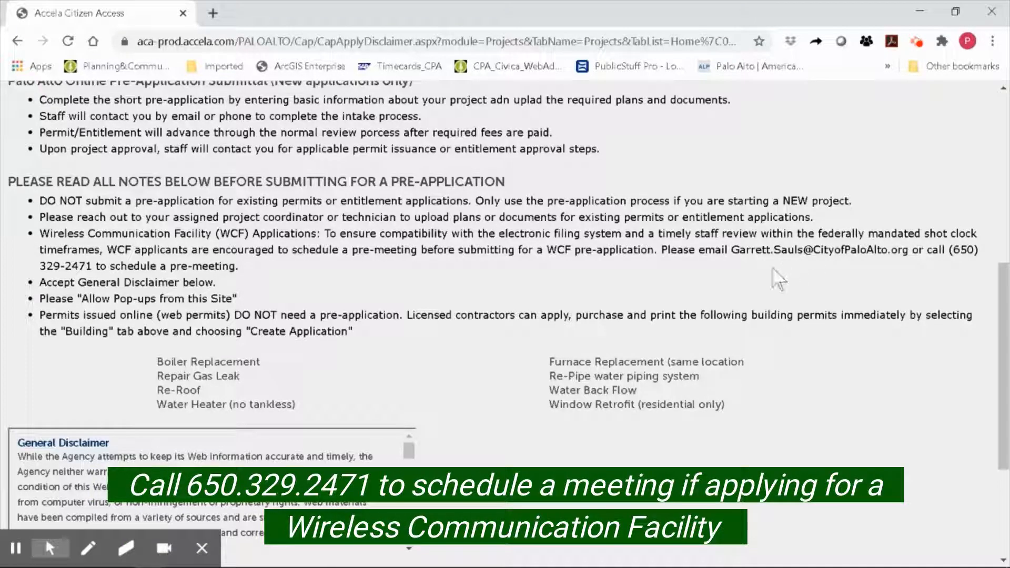
pyautogui.moveTo(745, 267)
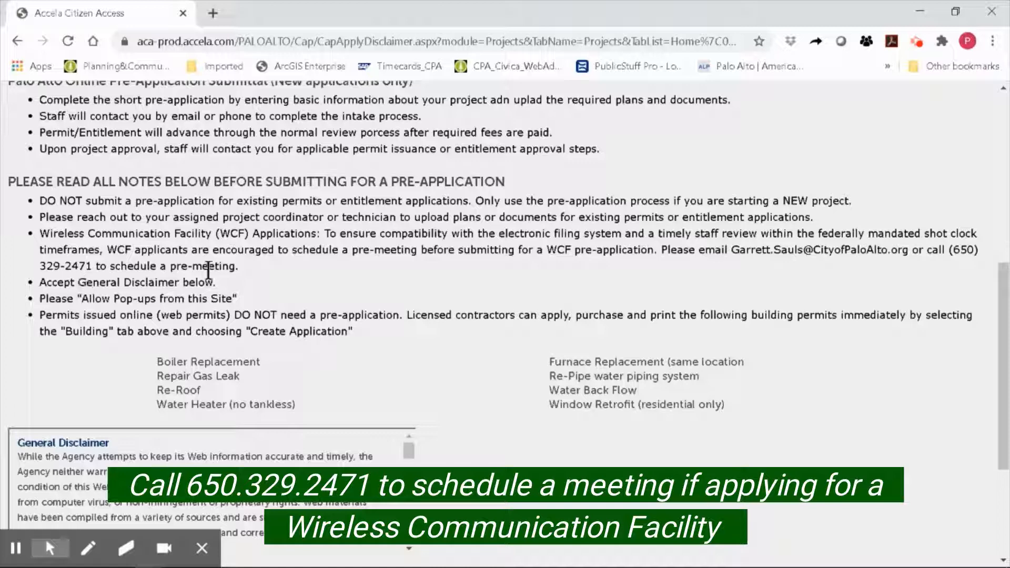
pyautogui.moveTo(266, 279)
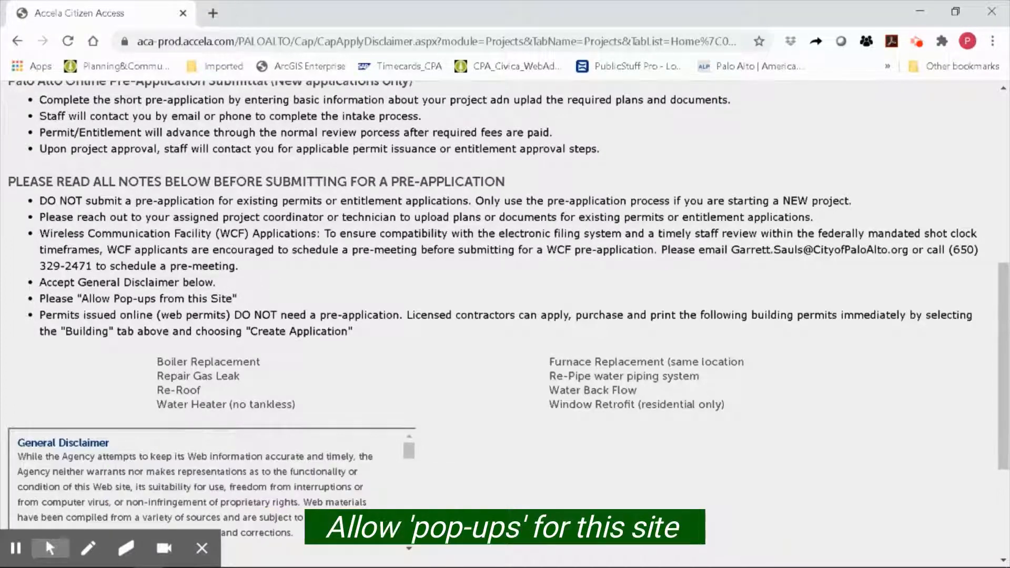
pyautogui.moveTo(271, 306)
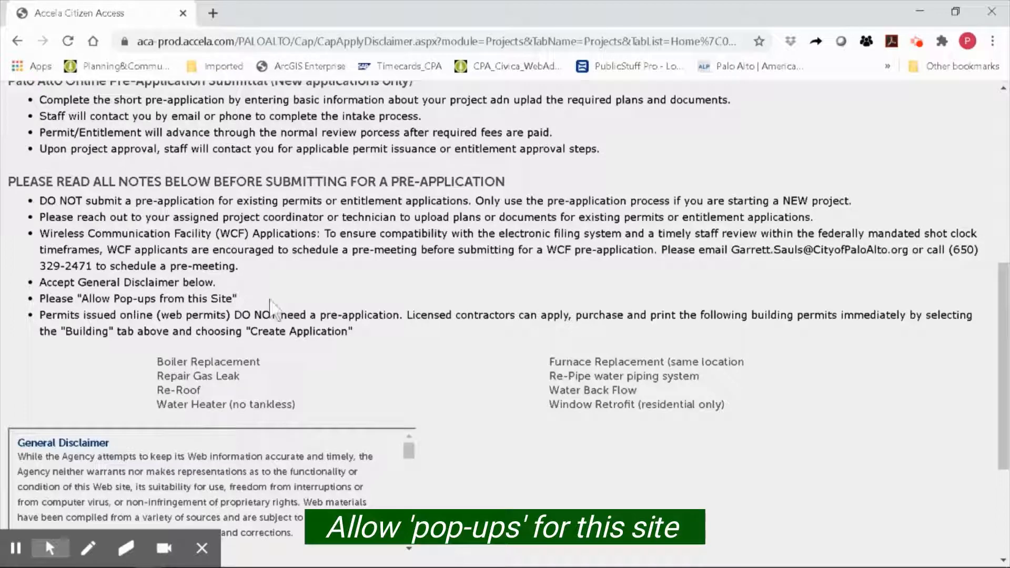
pyautogui.moveTo(298, 319)
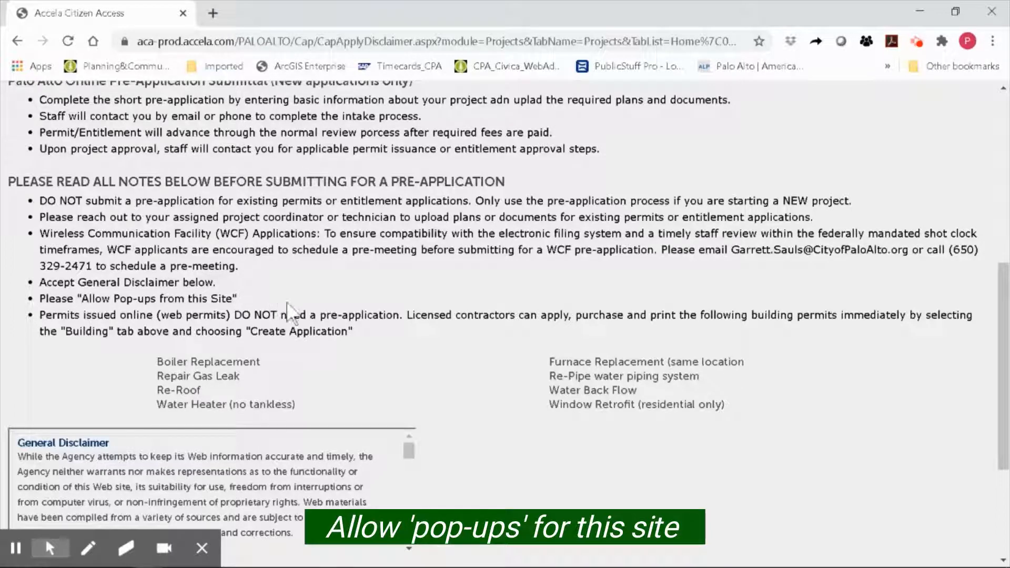
pyautogui.scroll(-3)
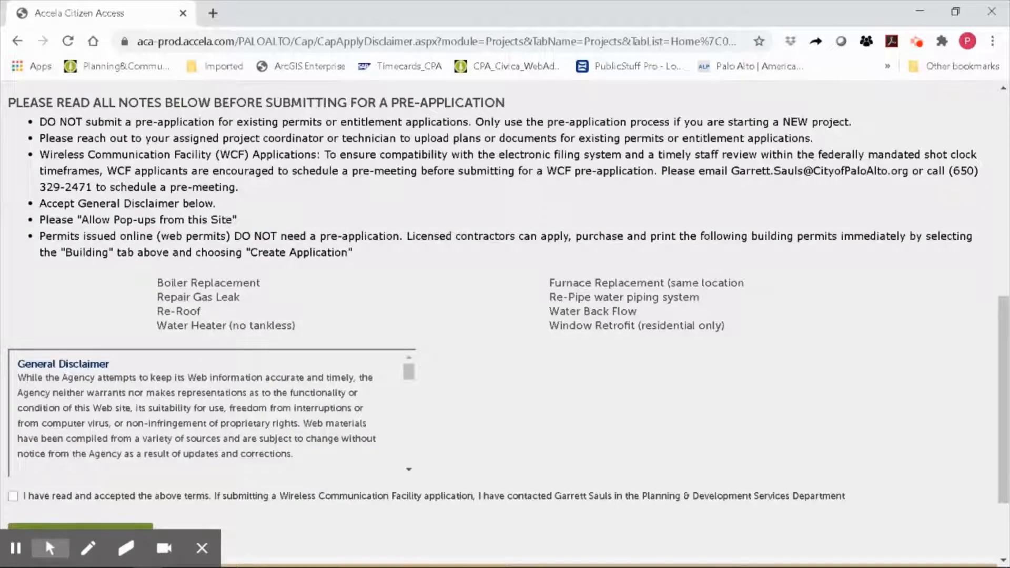
# Accept the disclaimer terms and continue to the Select a License step
pyautogui.scroll(-3)
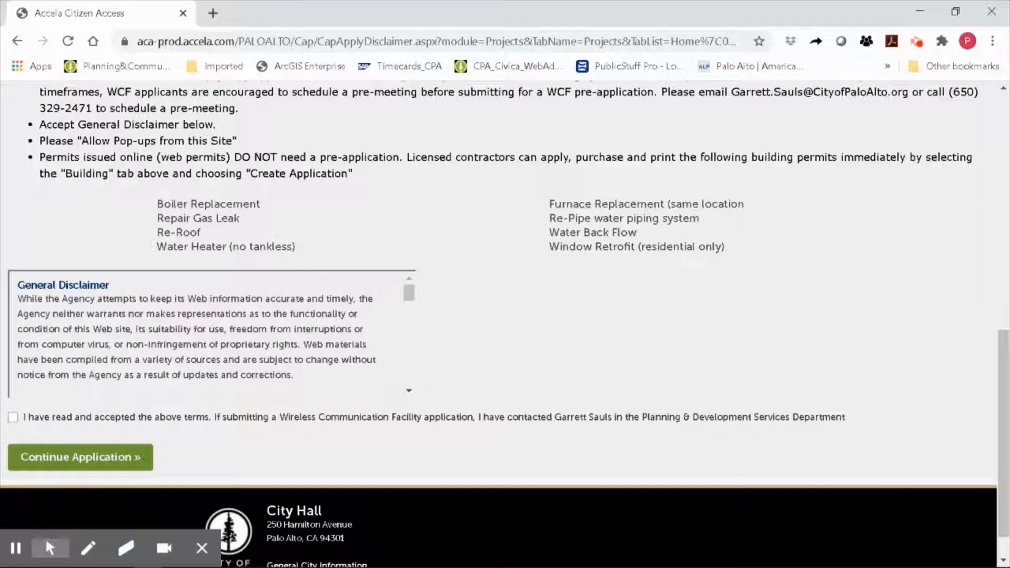
pyautogui.moveTo(458, 244)
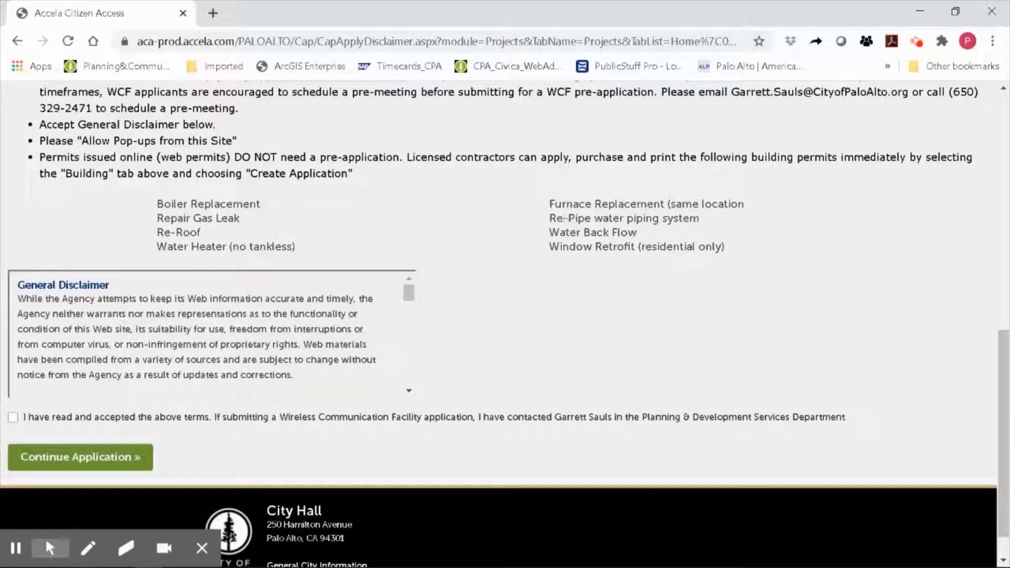
pyautogui.moveTo(737, 300)
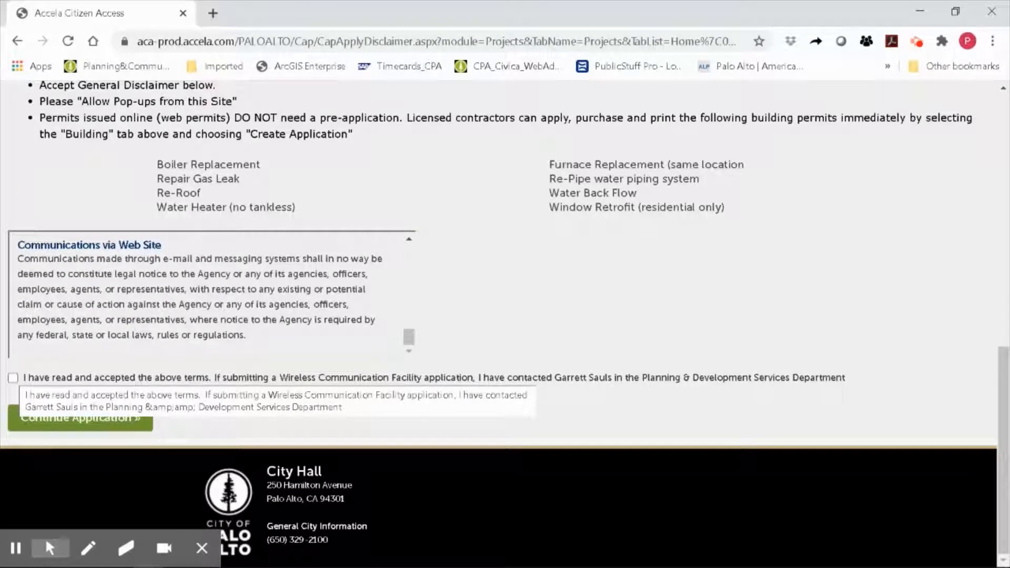
pyautogui.click(13, 377)
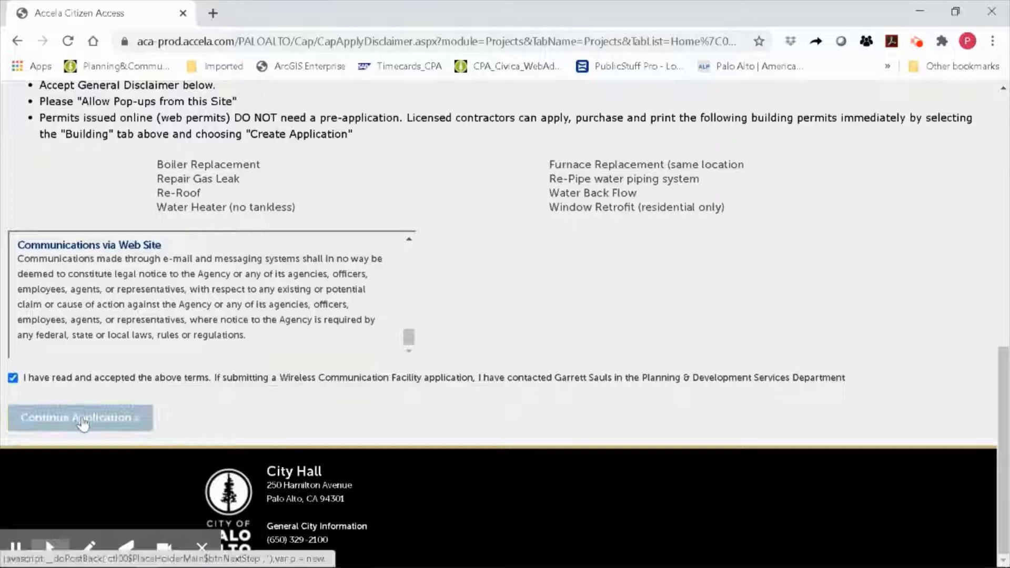
pyautogui.click(79, 417)
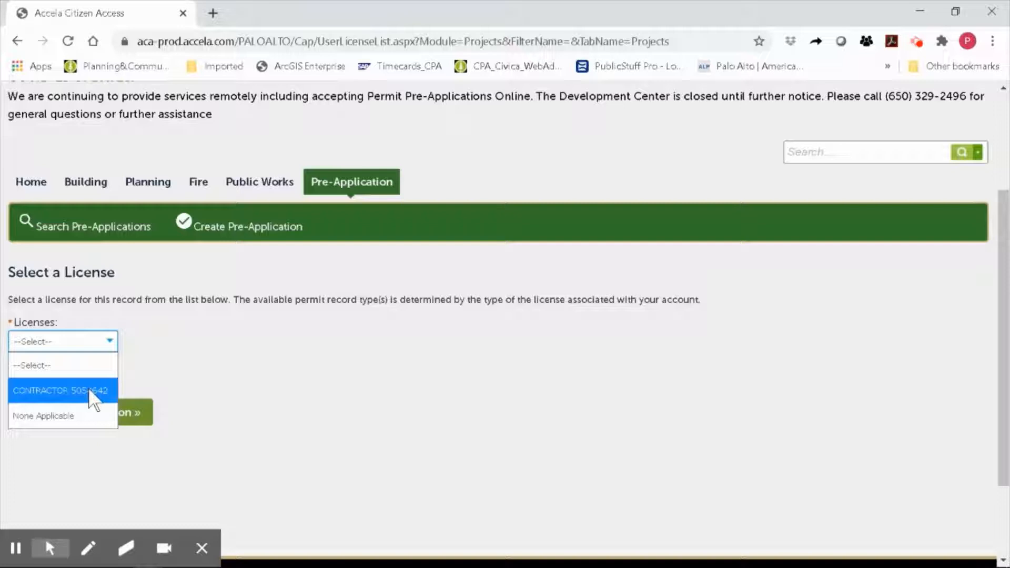
pyautogui.moveTo(93, 426)
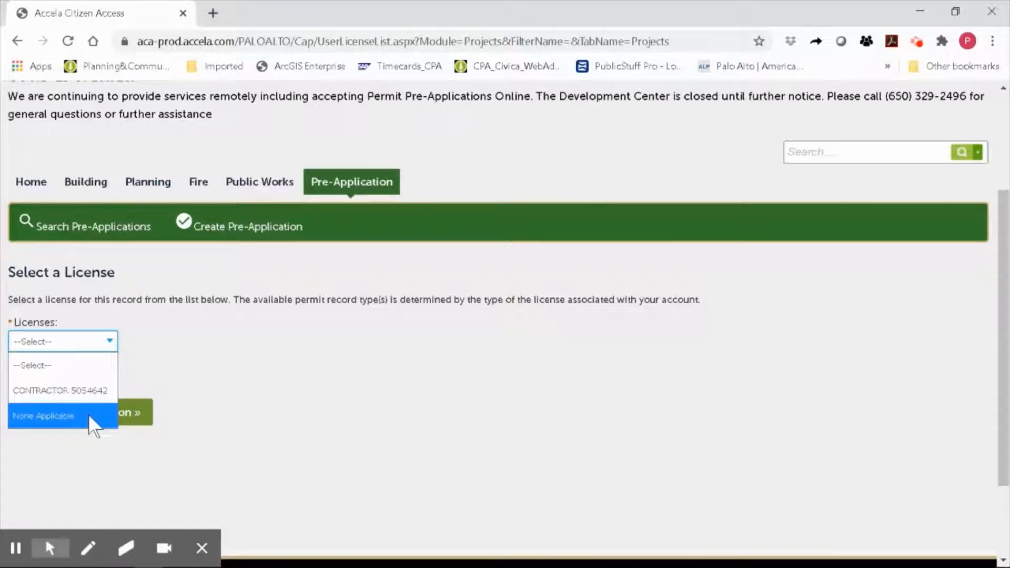
# Choose None Applicable as the license and continue to Step 1: Project Location
pyautogui.click(45, 416)
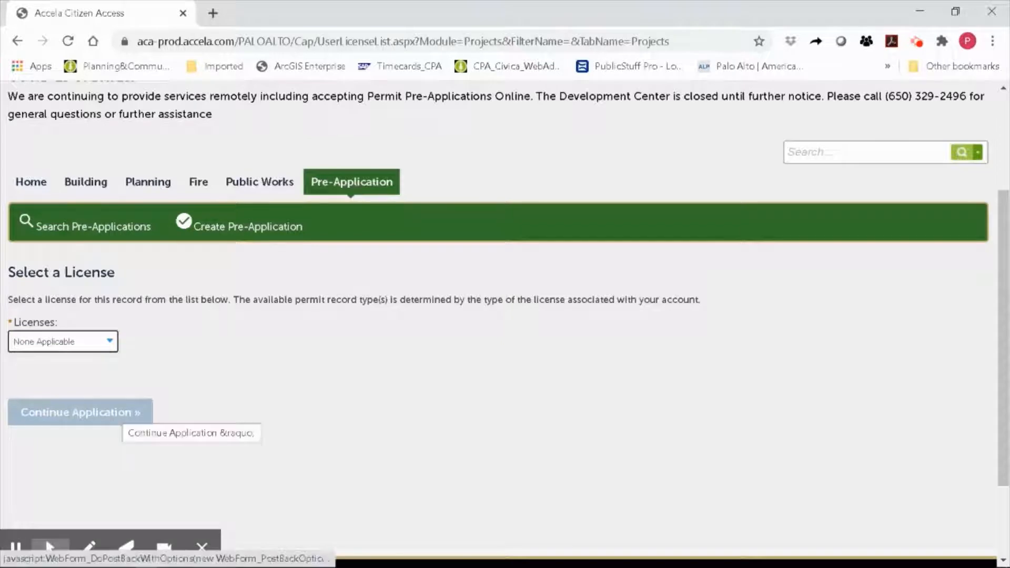
pyautogui.click(77, 412)
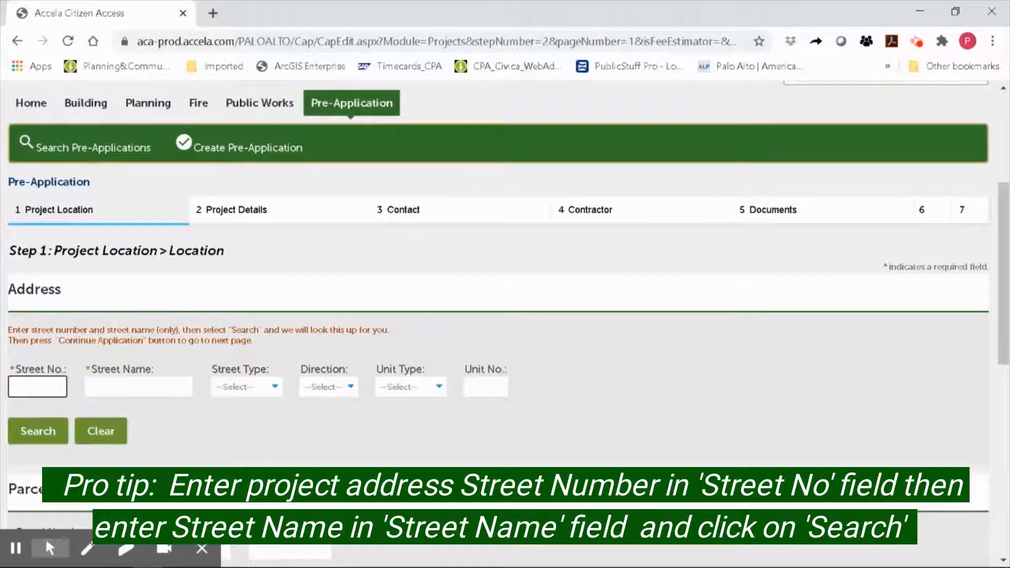
# Search 250 Hamilton, review parcel 120-27-011 and owner City of Palo Alto, then continue to Project Details
pyautogui.write('hamilton')
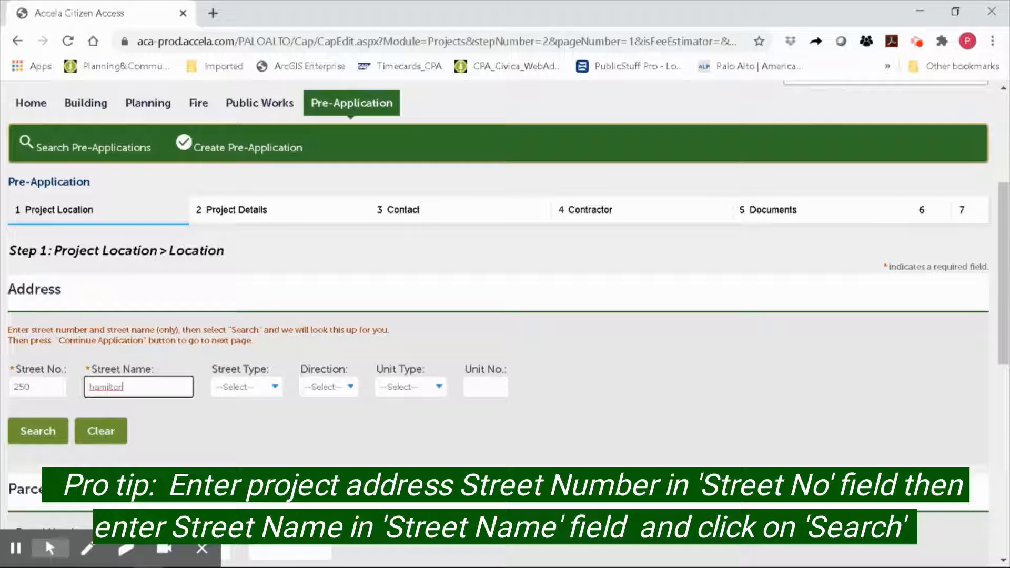
pyautogui.click(38, 431)
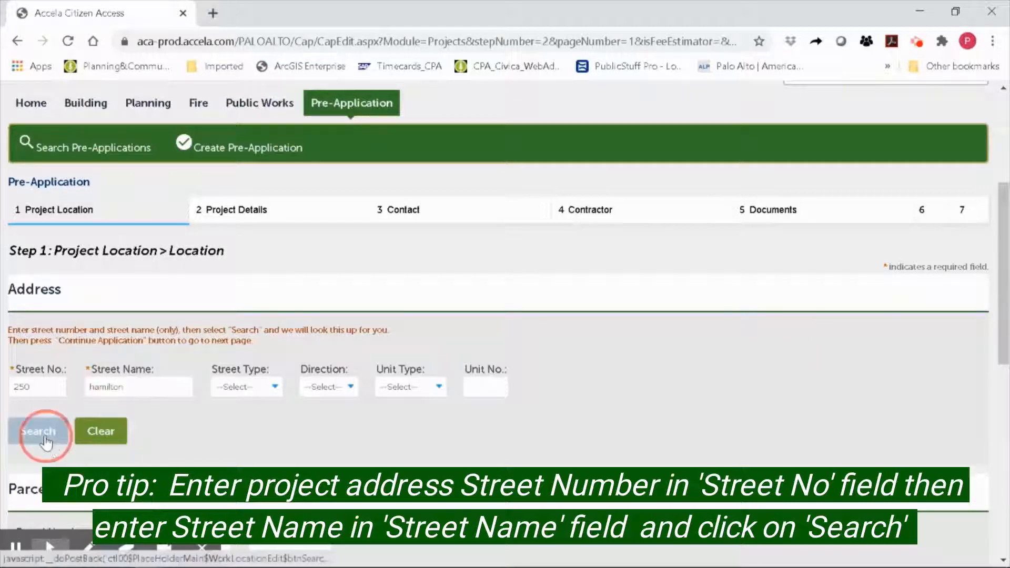
pyautogui.click(37, 430)
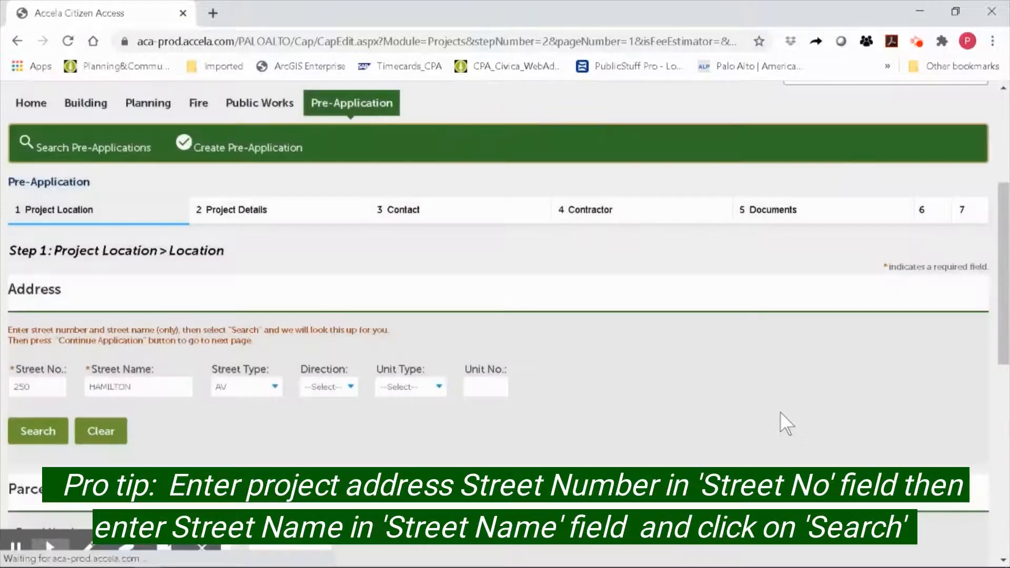
pyautogui.scroll(-3)
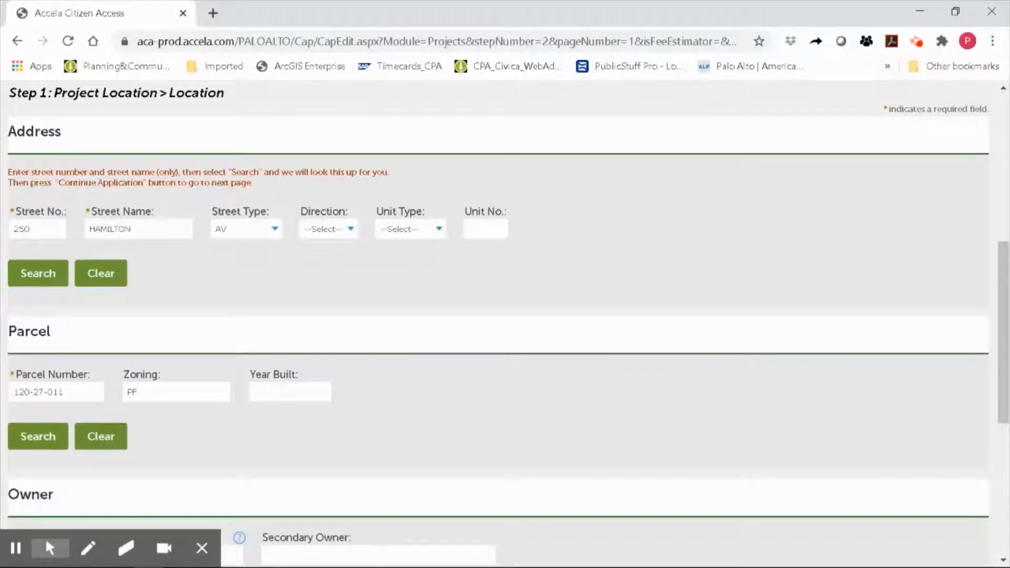
pyautogui.scroll(-3)
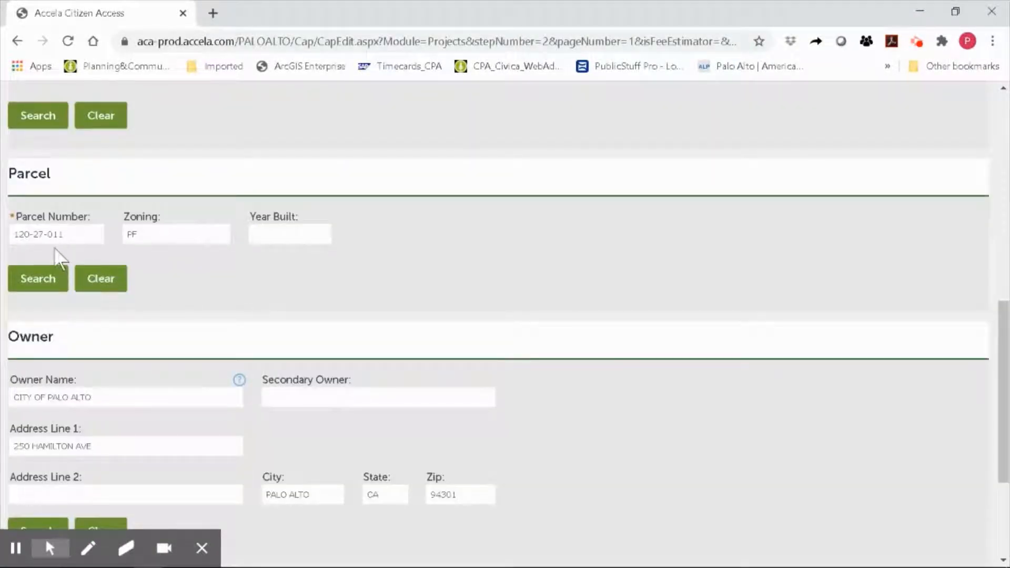
pyautogui.scroll(-3)
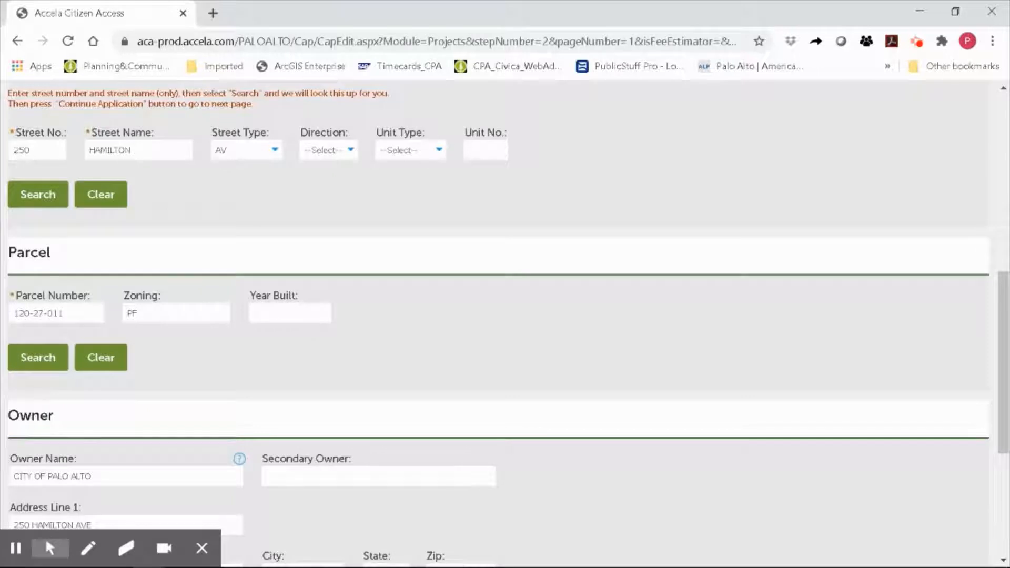
pyautogui.scroll(-3)
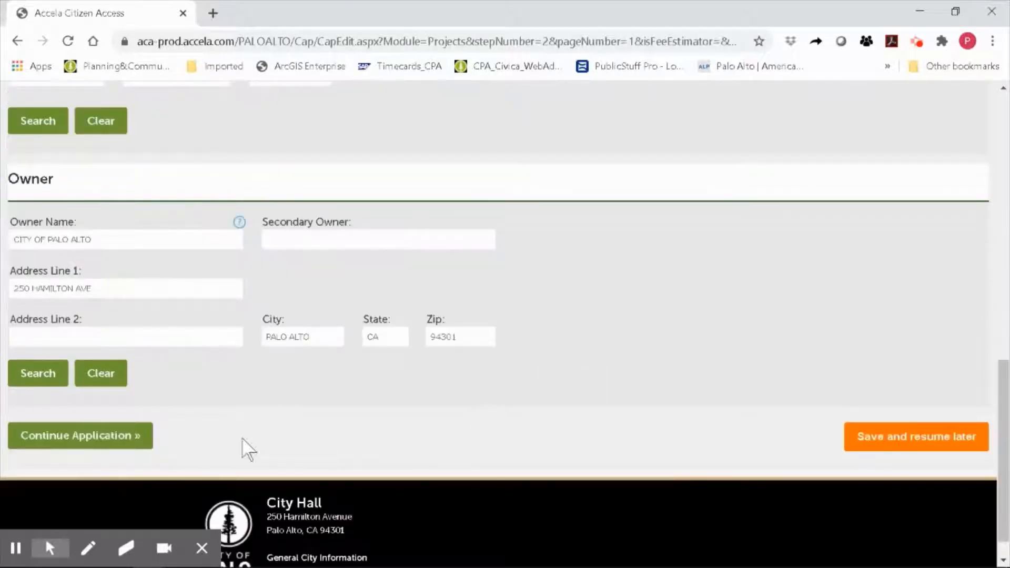
pyautogui.click(80, 435)
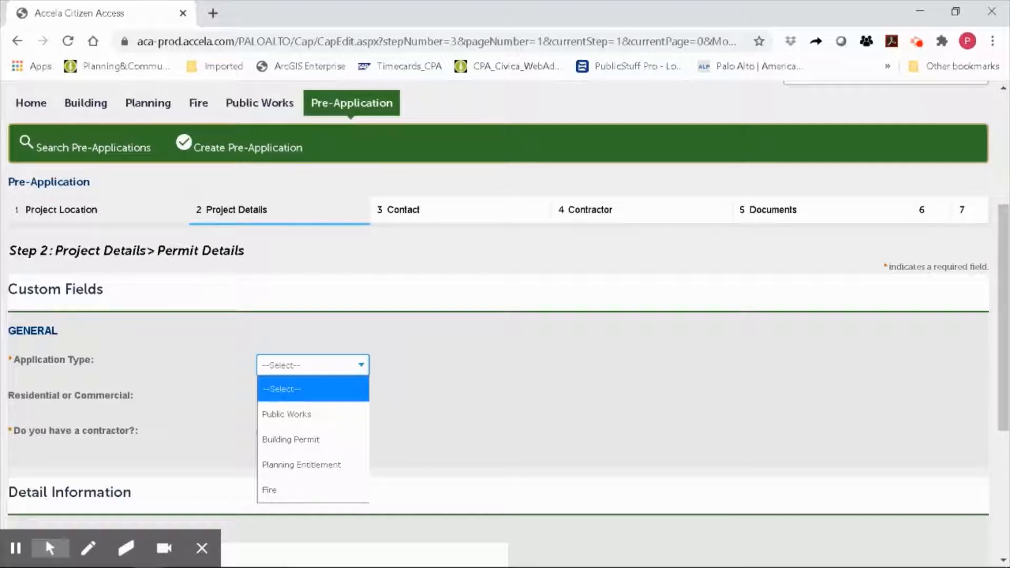
pyautogui.moveTo(424, 413)
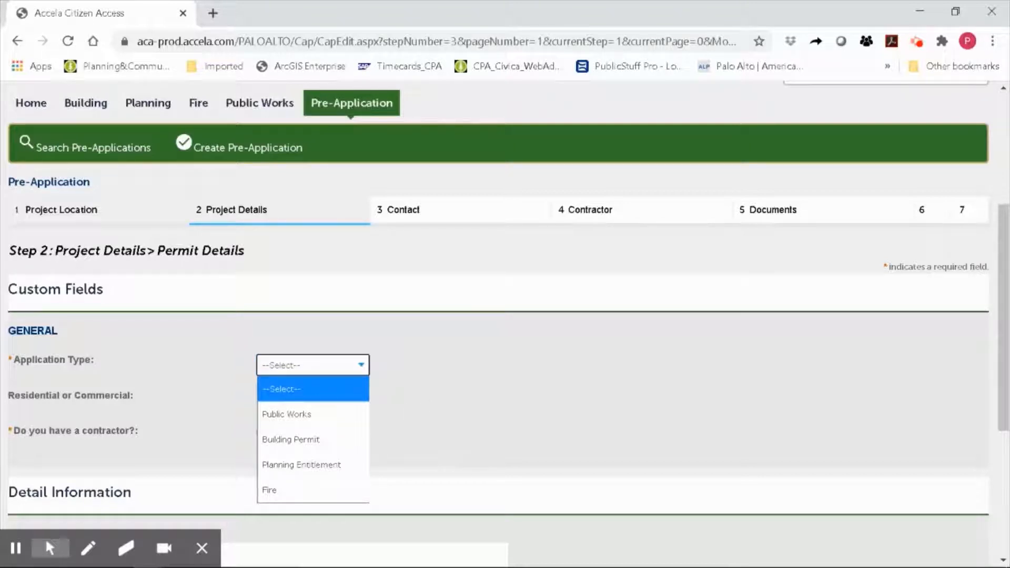
# Set Building Permit, Commercial, describe 'Build a new 2 story 10,000 sq ft commercial building', and continue to Contact
pyautogui.click(291, 440)
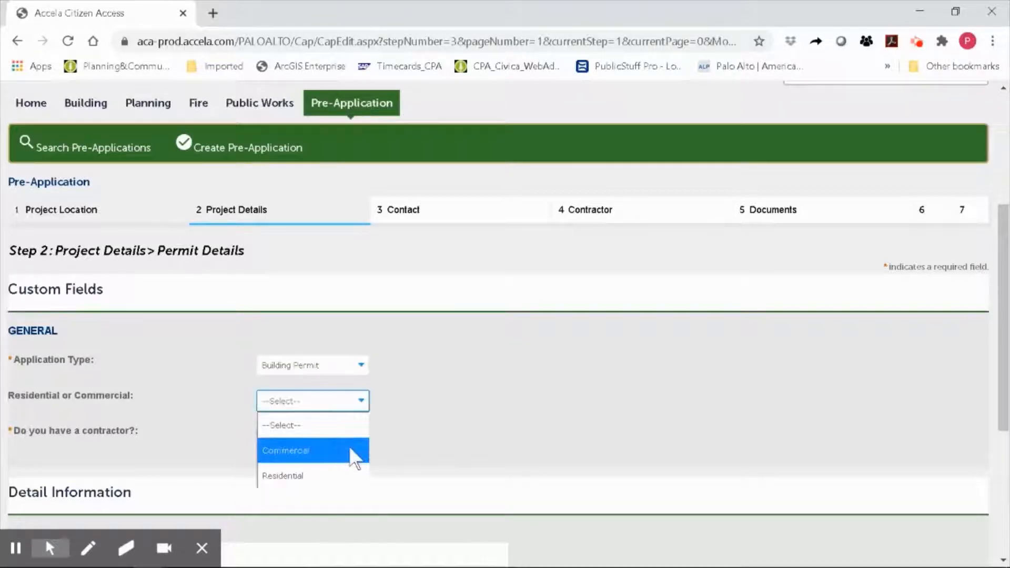
pyautogui.click(300, 451)
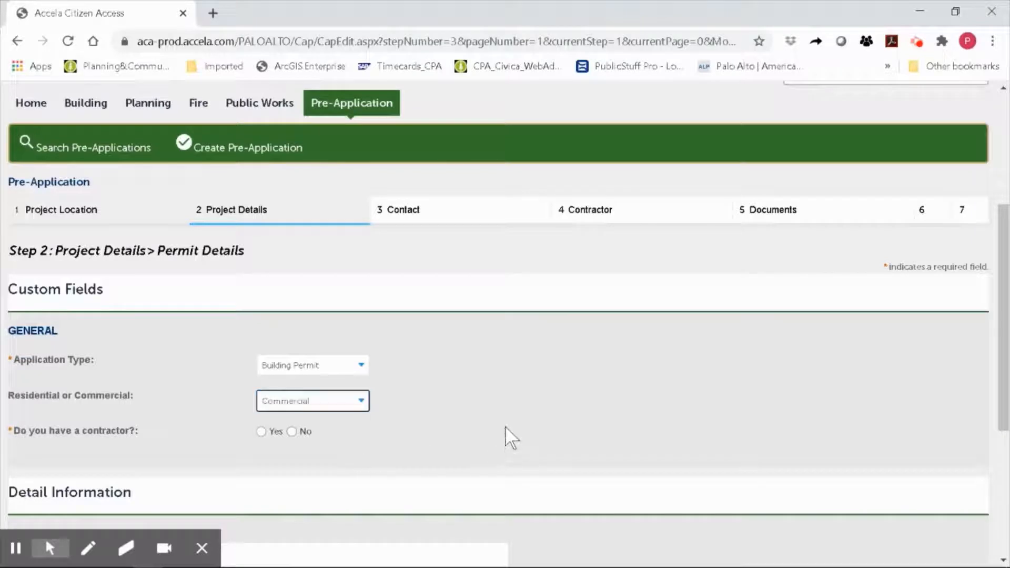
pyautogui.scroll(-3)
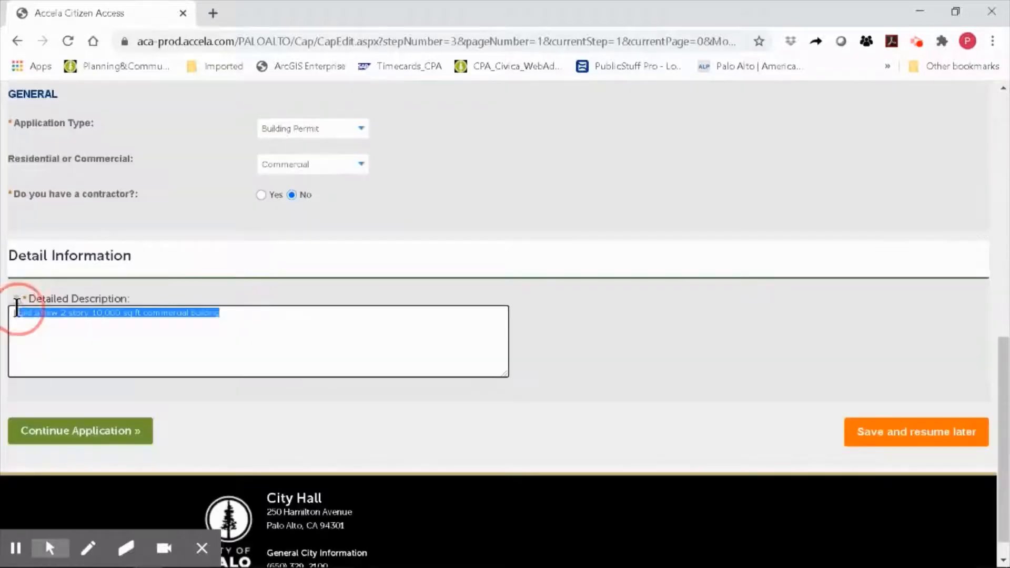
pyautogui.press('Delete')
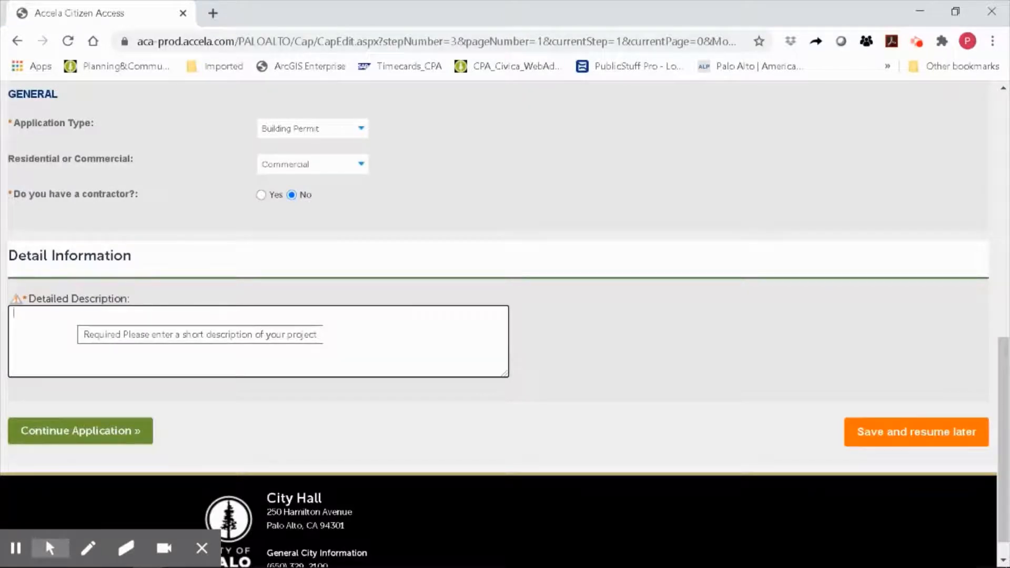
pyautogui.write('Build a new 2 story 10,000 sq ft commercial building')
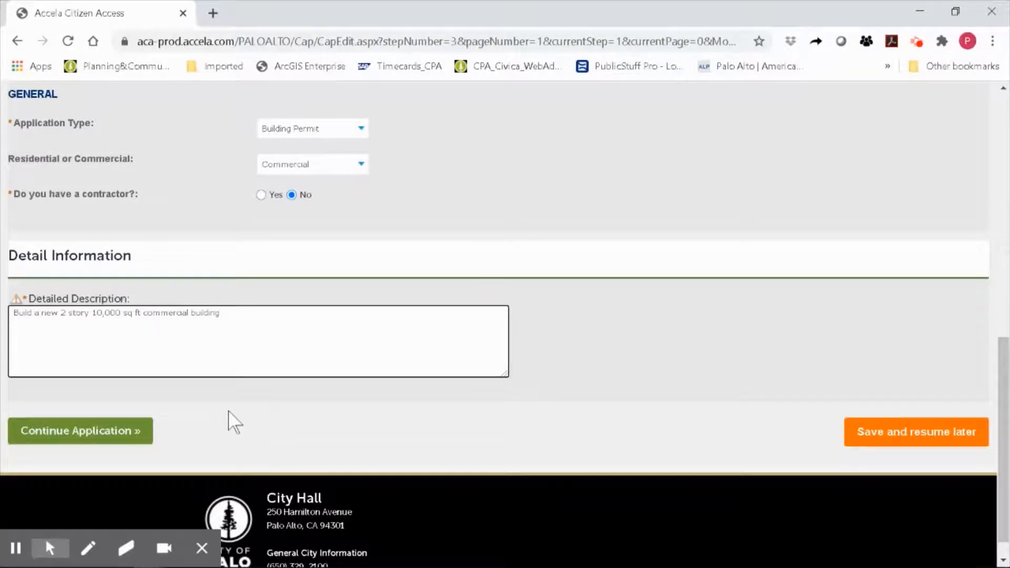
pyautogui.moveTo(115, 407)
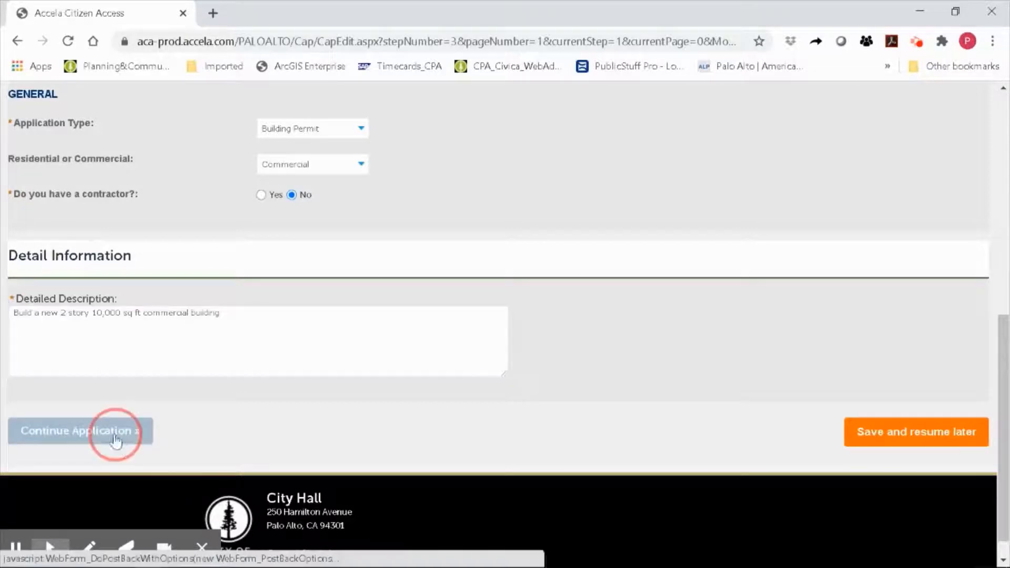
pyautogui.click(79, 431)
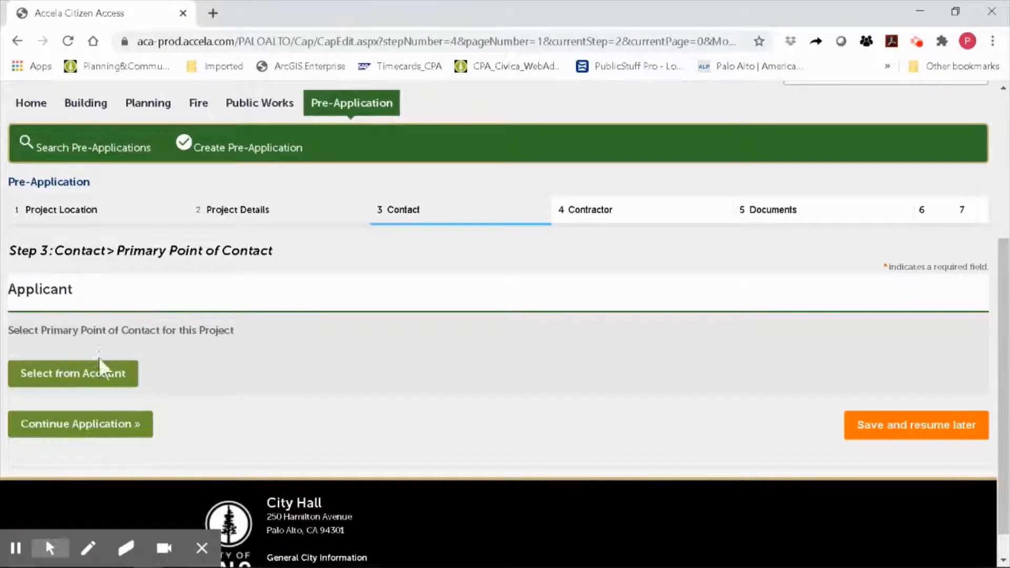
# Add the account's contact as primary applicant and continue past the Contact step
pyautogui.click(73, 374)
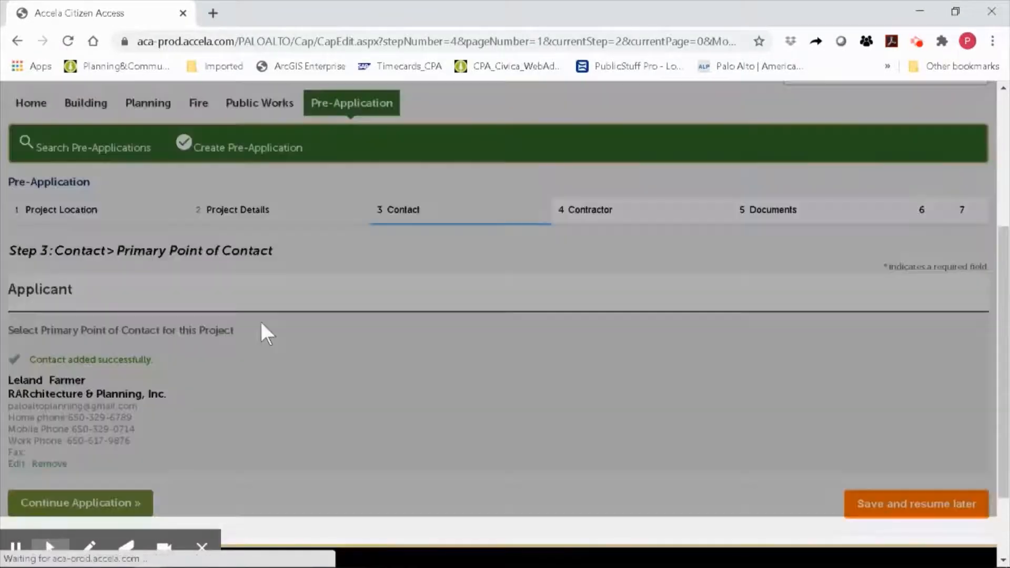
pyautogui.scroll(-3)
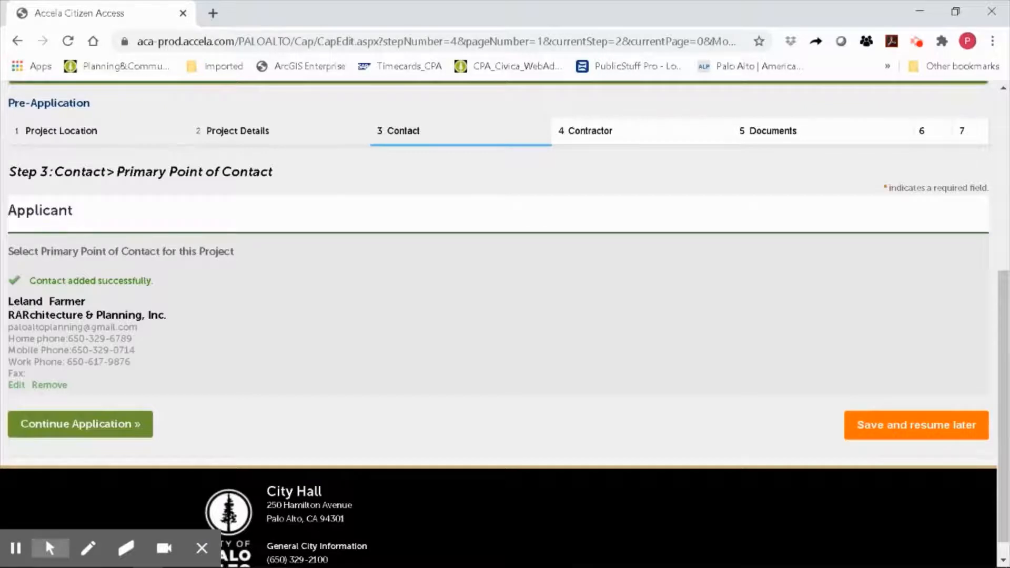
pyautogui.moveTo(25, 315)
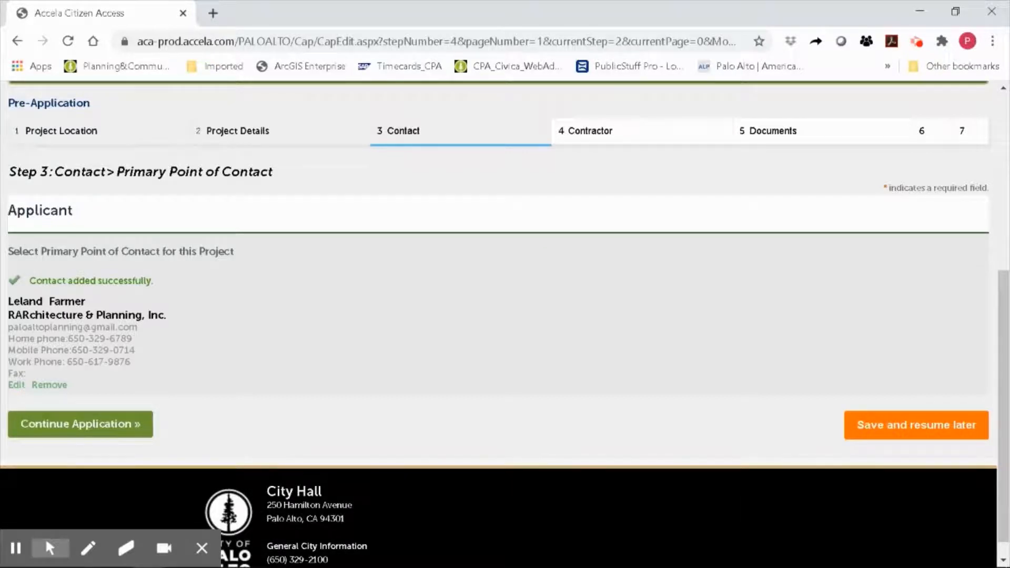
pyautogui.click(80, 424)
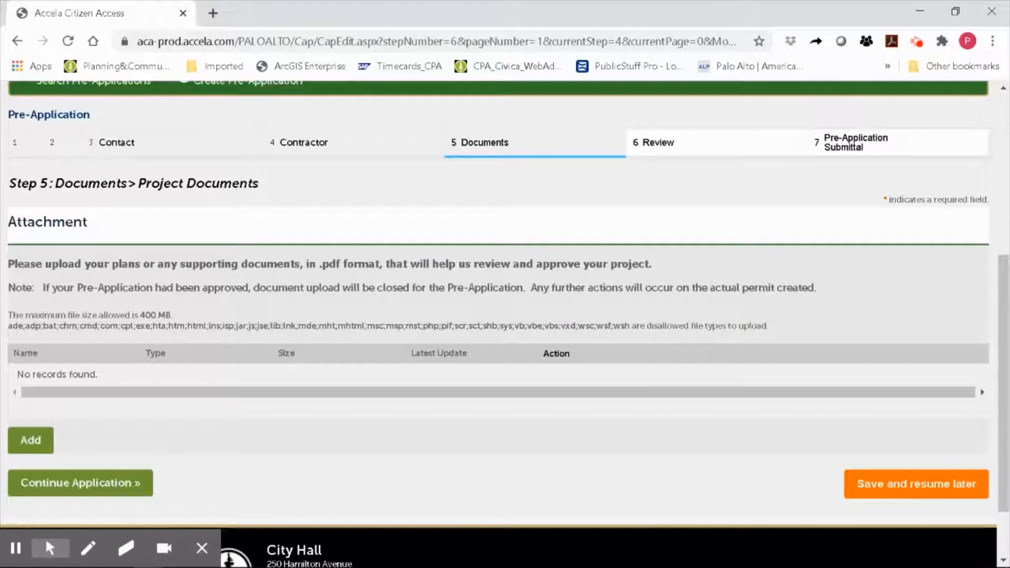
pyautogui.moveTo(268, 420)
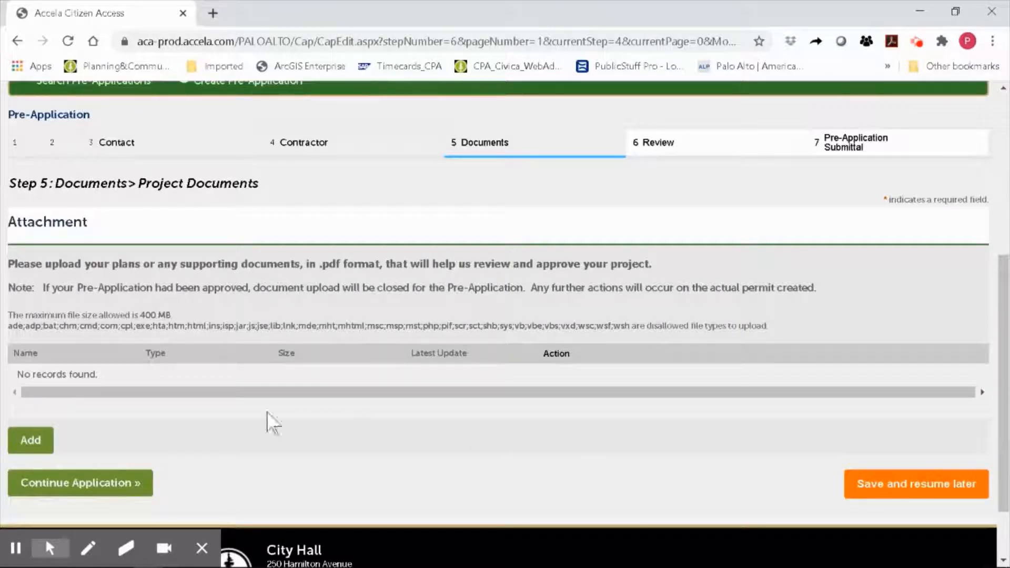
# Start a document upload on the Documents step and bring up the file picker
pyautogui.click(30, 440)
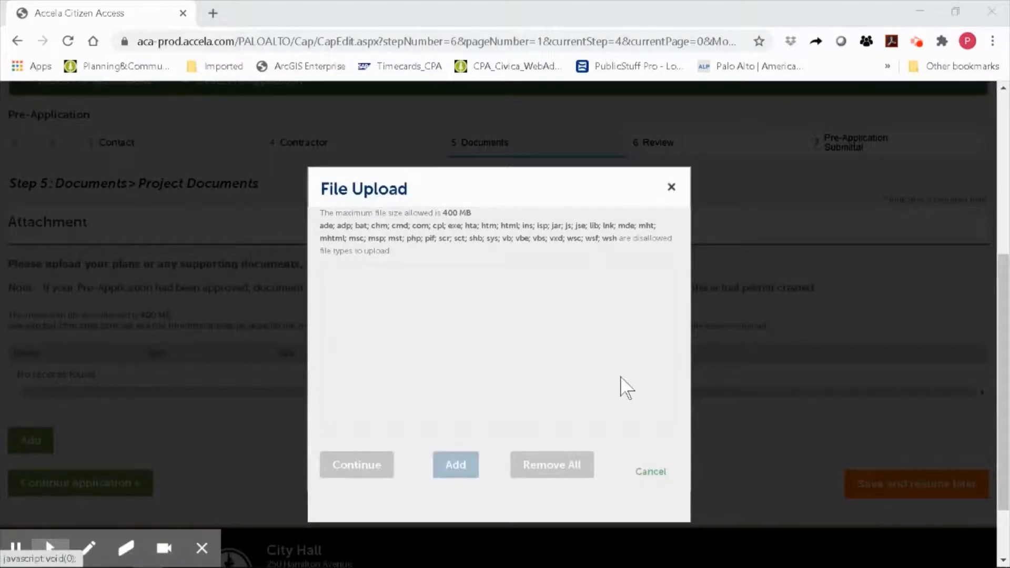
pyautogui.click(456, 464)
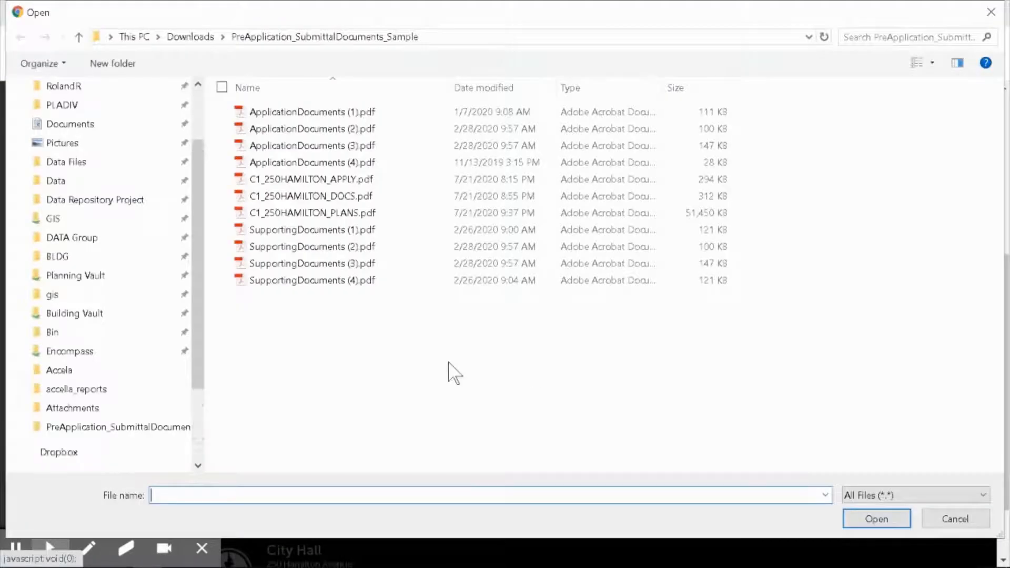
# Select the C1_250HAMILTON APPLY, DOCS and PLANS PDFs and confirm them for upload
pyautogui.scroll(-3)
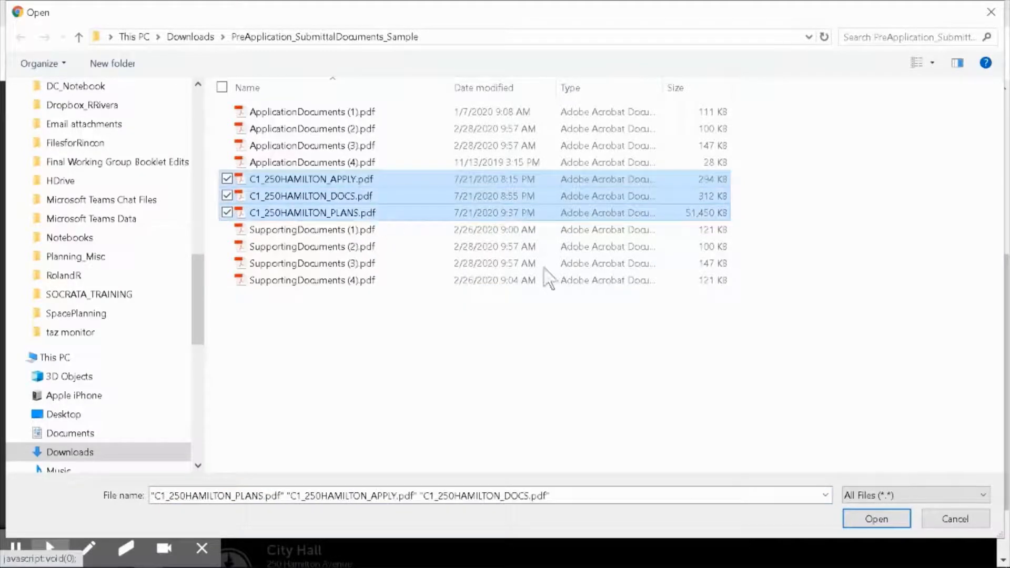
pyautogui.moveTo(660, 405)
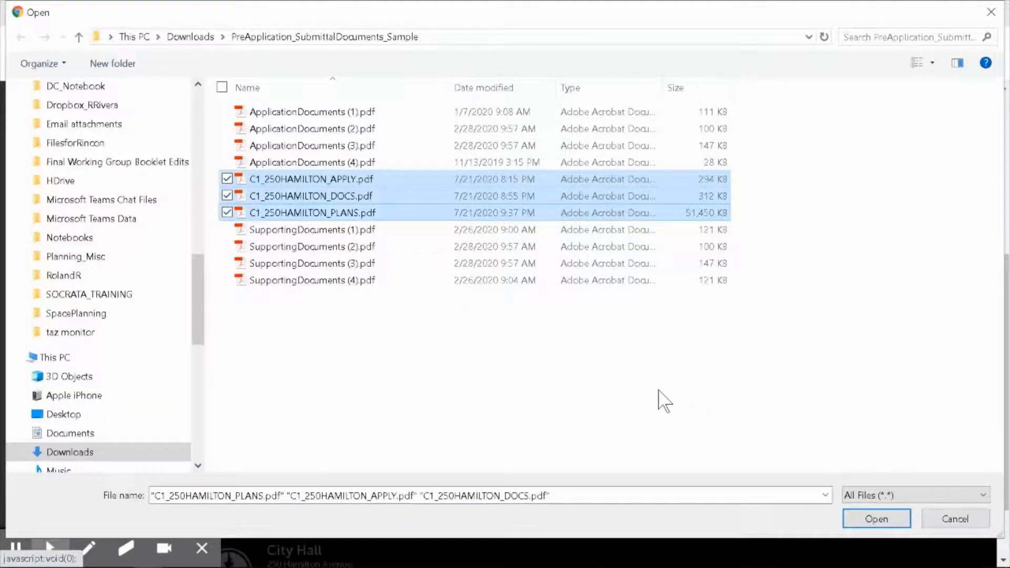
pyautogui.moveTo(265, 186)
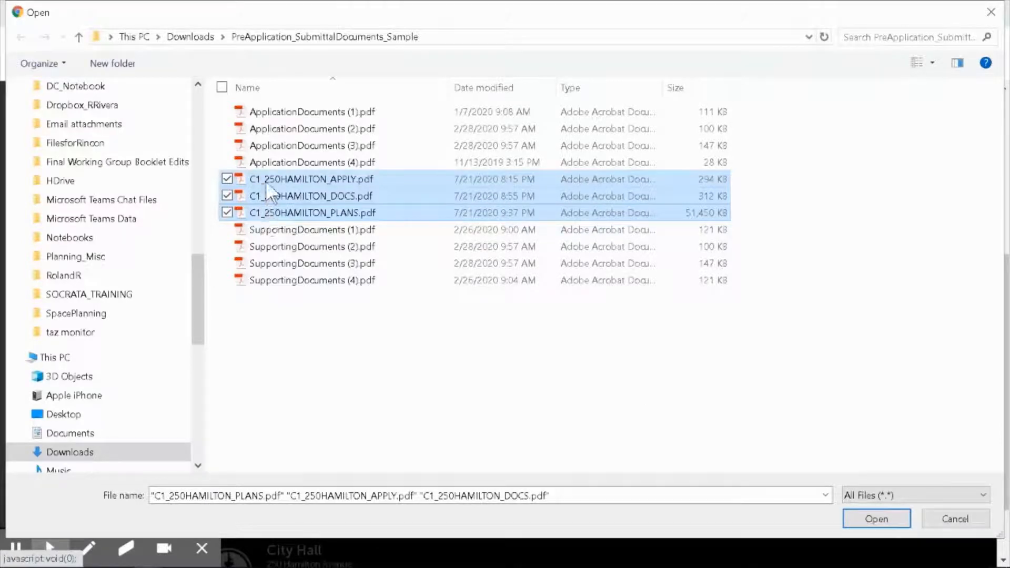
pyautogui.moveTo(264, 222)
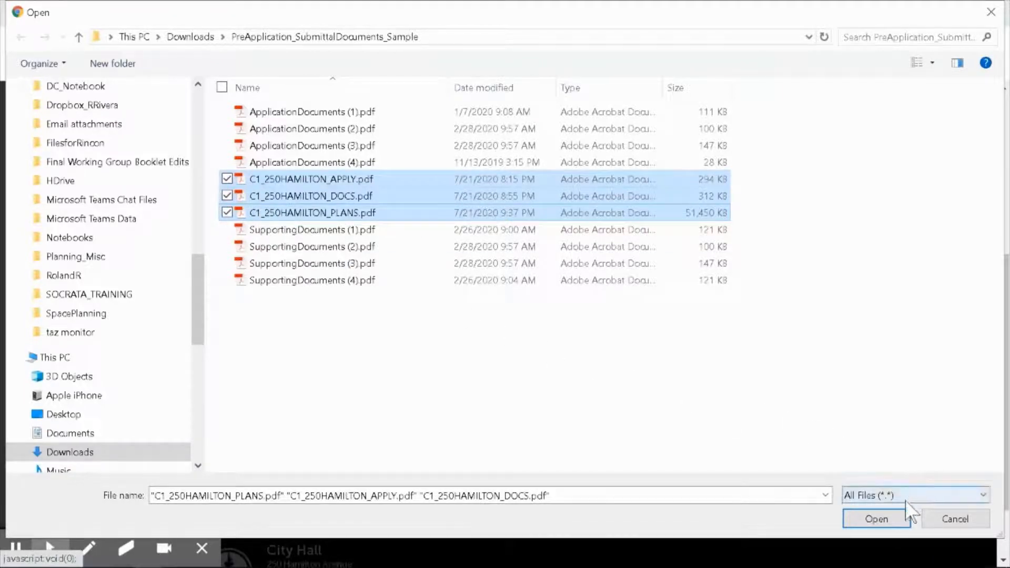
pyautogui.click(876, 519)
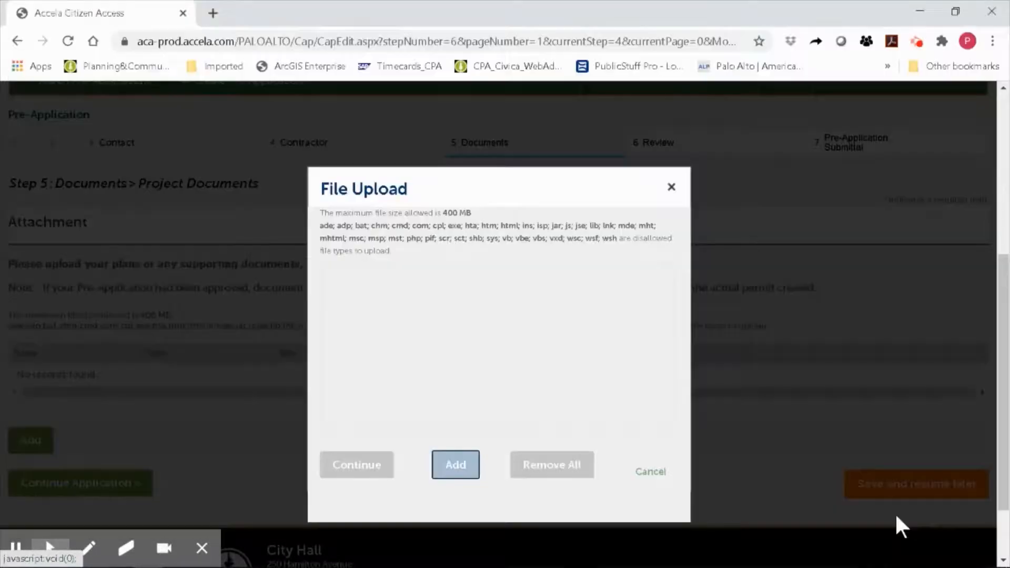
# Wait for the three C1_250HAMILTON PDFs to finish uploading to 100%
pyautogui.click(455, 465)
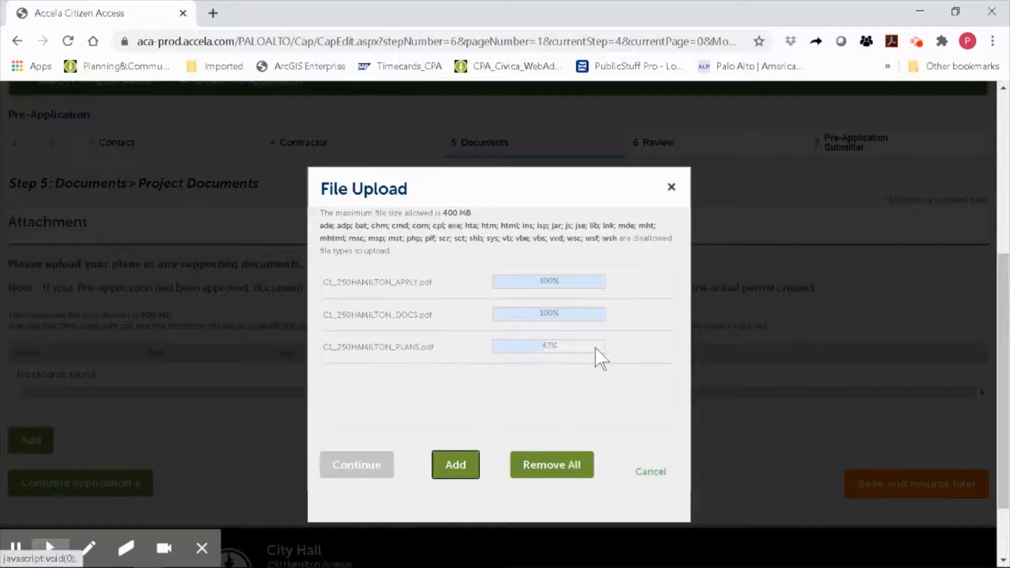
pyautogui.moveTo(613, 392)
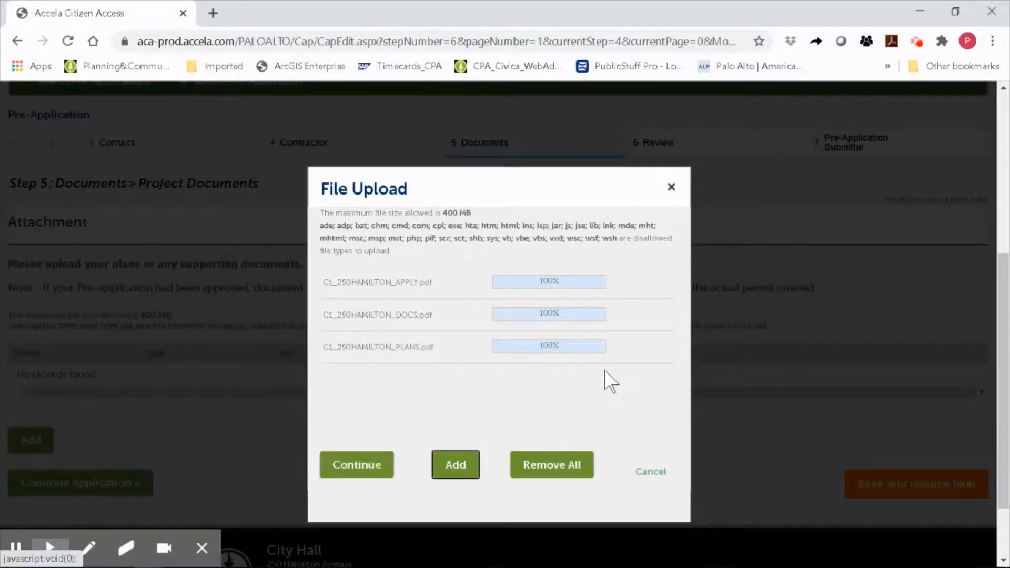
pyautogui.moveTo(559, 376)
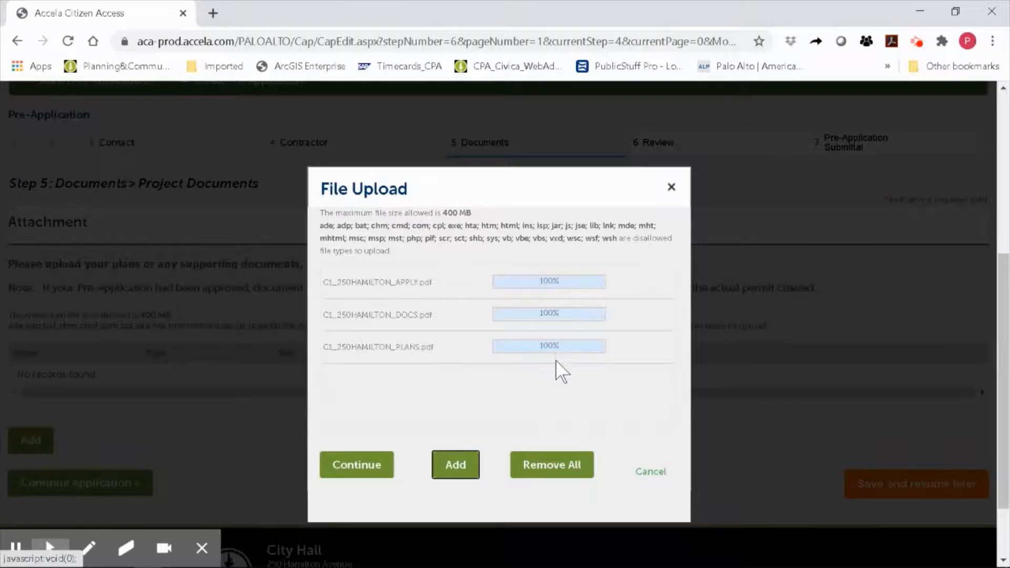
pyautogui.moveTo(396, 383)
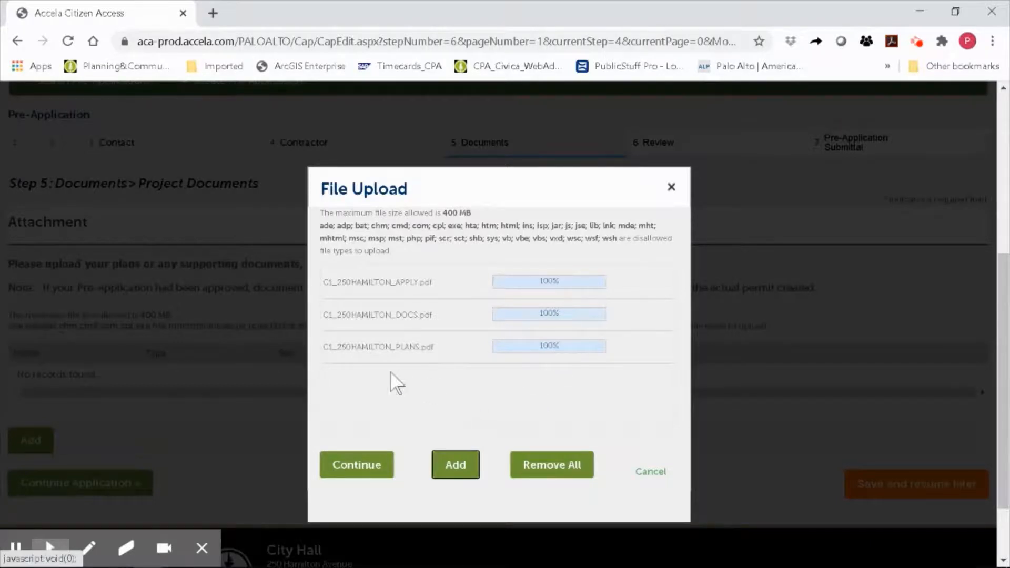
# Attach the files and mark the APPLY PDF as Supporting Documents with a description
pyautogui.click(356, 464)
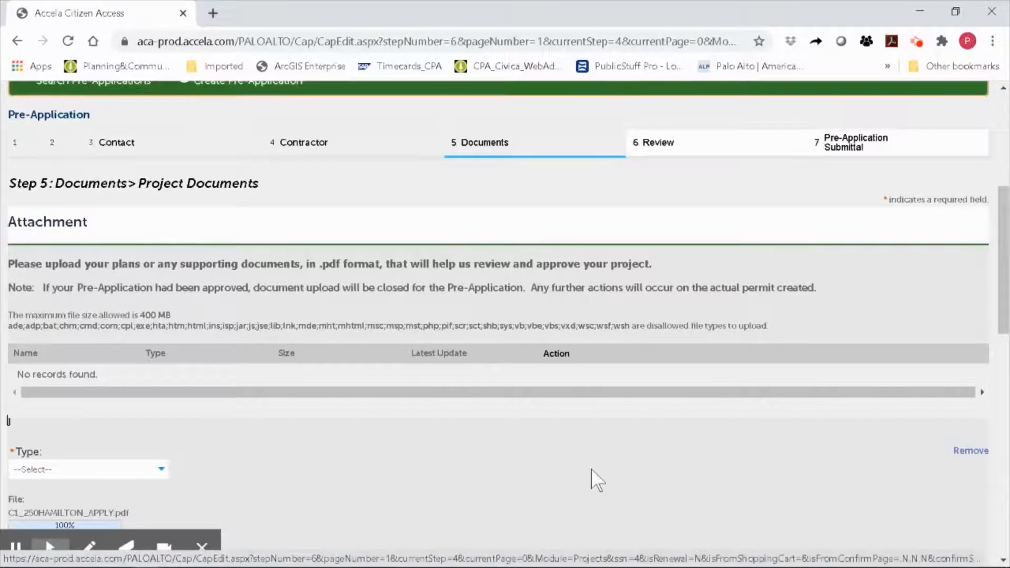
pyautogui.scroll(-3)
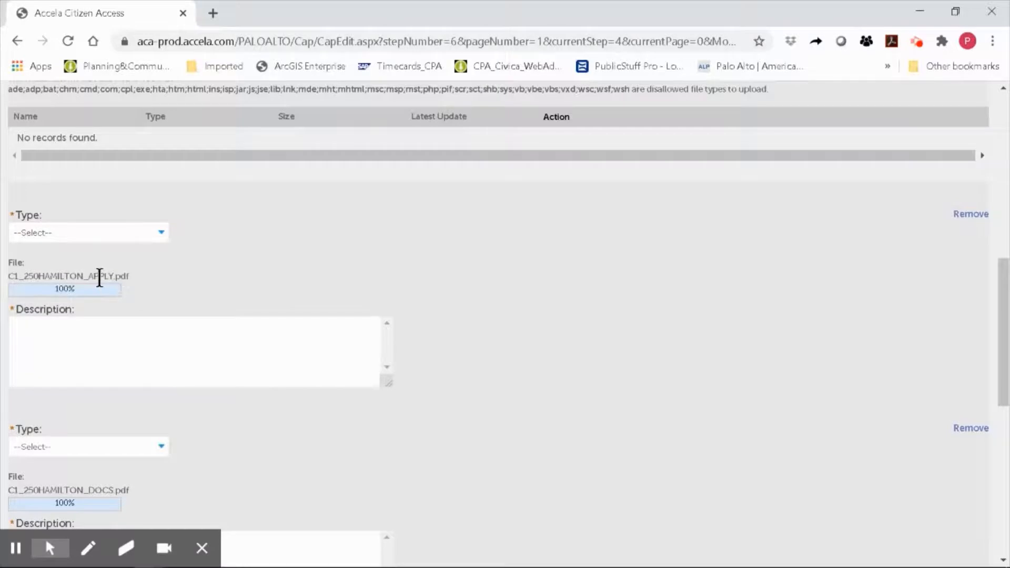
pyautogui.click(88, 232)
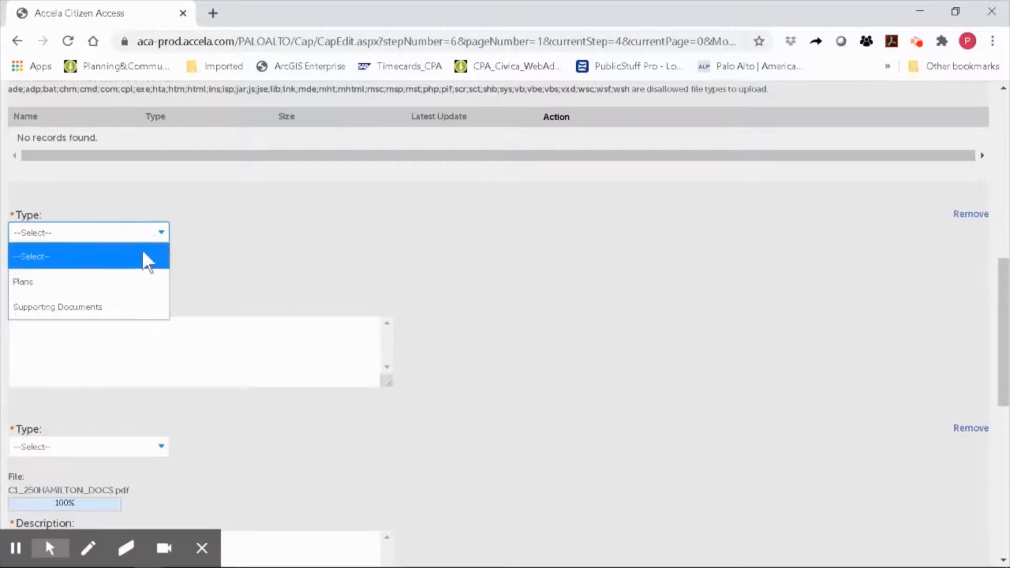
pyautogui.moveTo(134, 314)
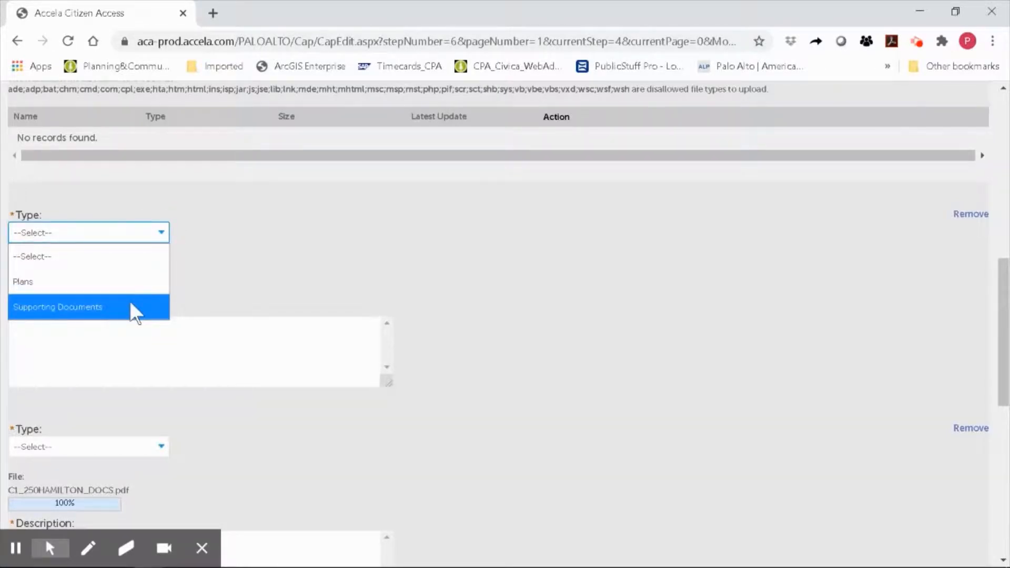
pyautogui.click(58, 307)
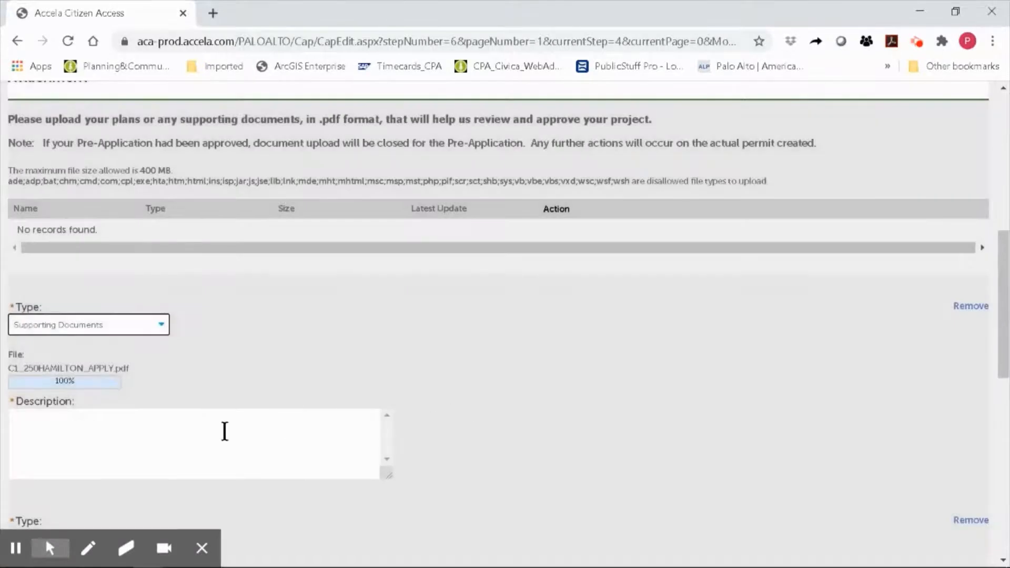
pyautogui.write('a')
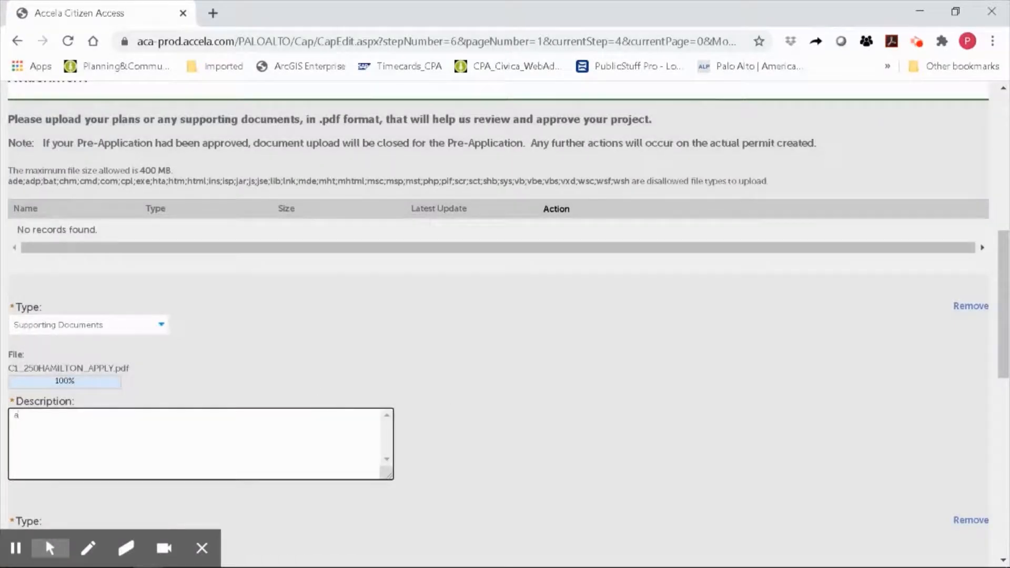
pyautogui.write('Ap')
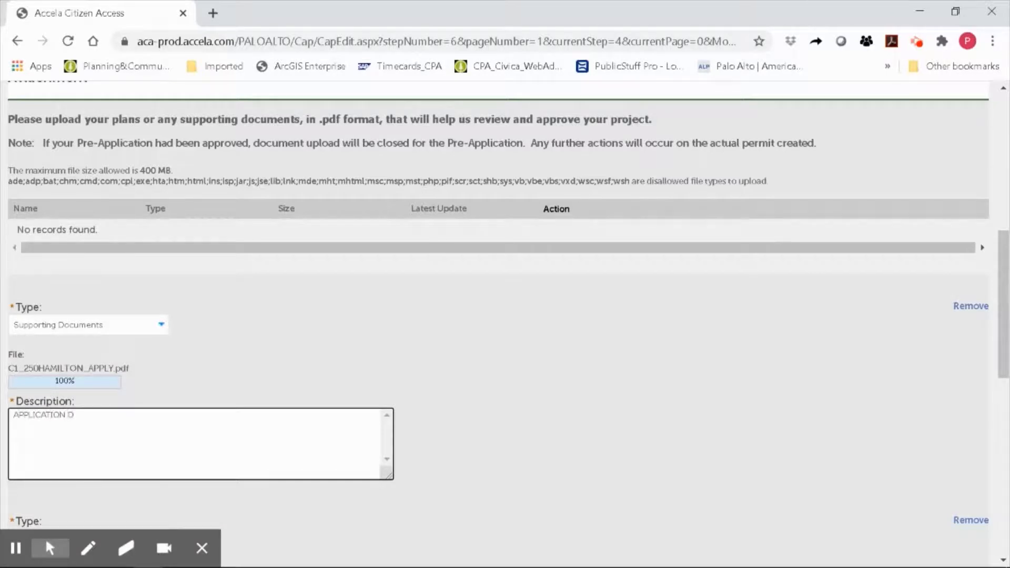
# Mark the DOCS PDF as Supporting Documents with description and the PLANS PDF as Plans
pyautogui.write('OCS')
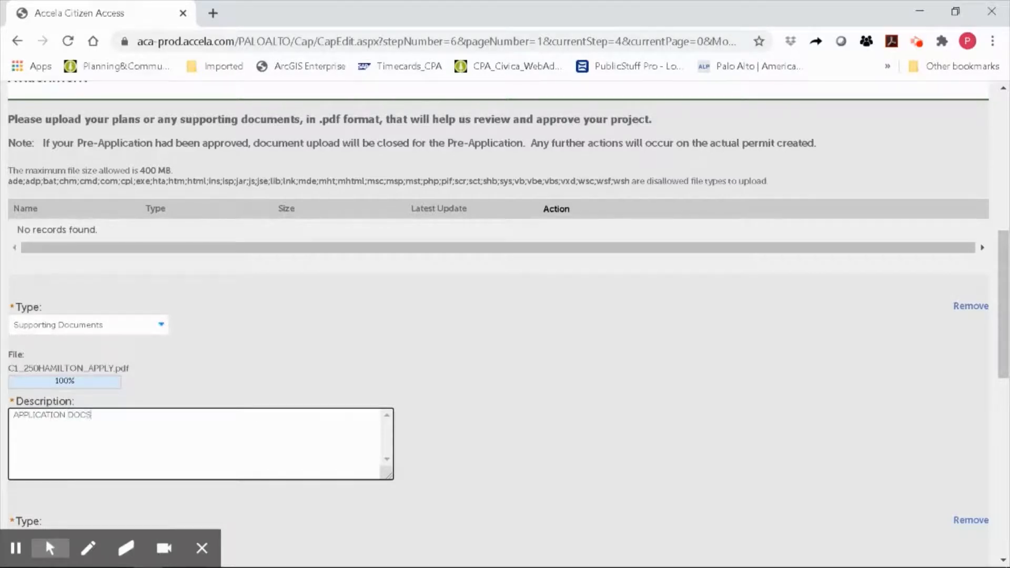
pyautogui.scroll(-3)
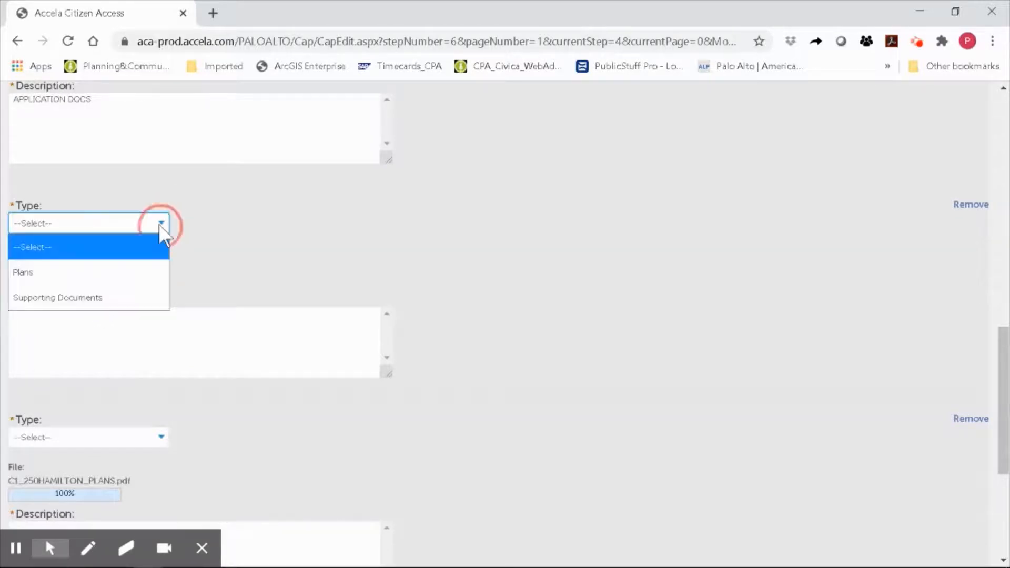
pyautogui.moveTo(145, 305)
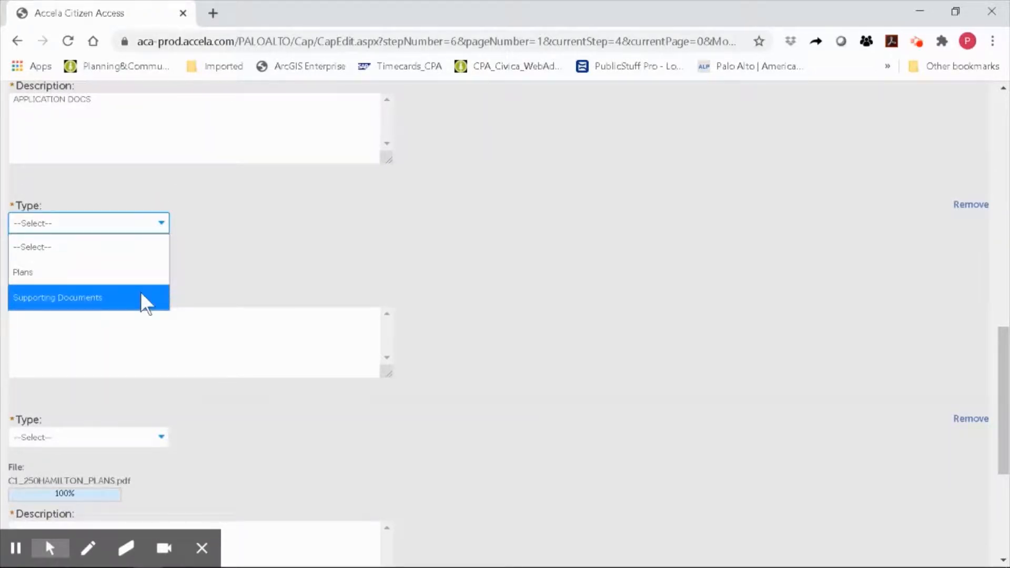
pyautogui.click(57, 297)
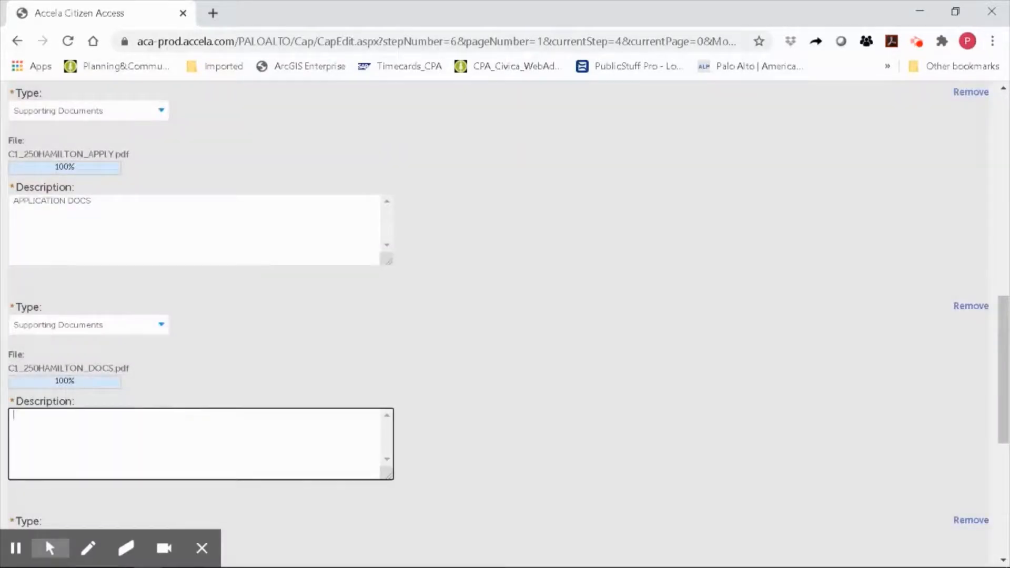
pyautogui.write('SUPPORTING DOCUMENTS')
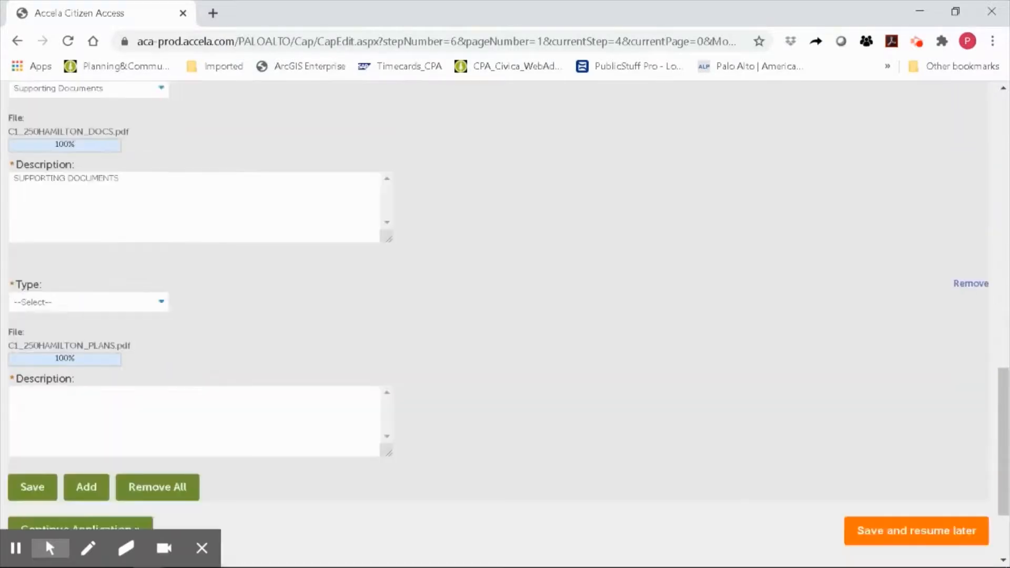
pyautogui.click(88, 302)
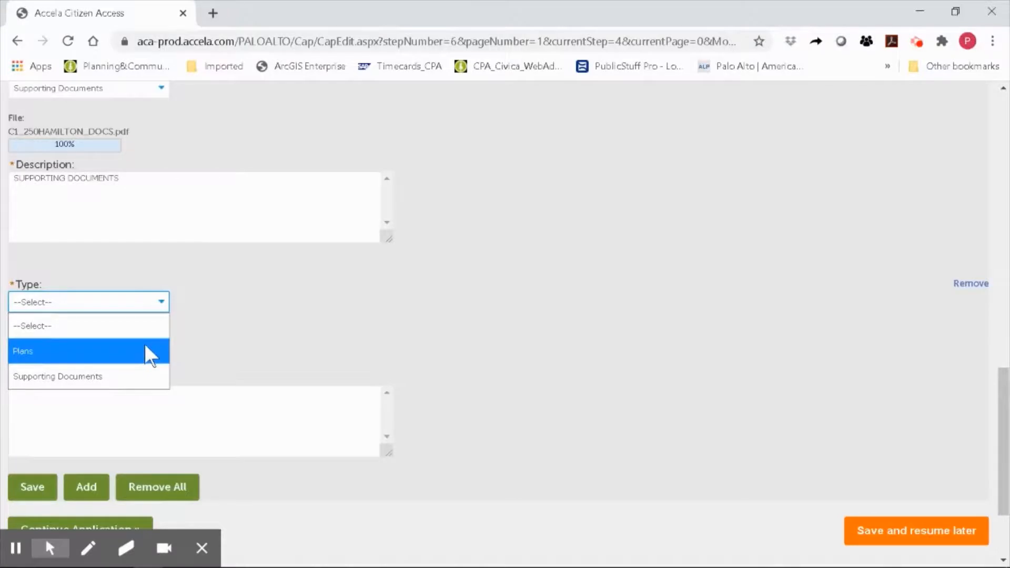
pyautogui.click(23, 351)
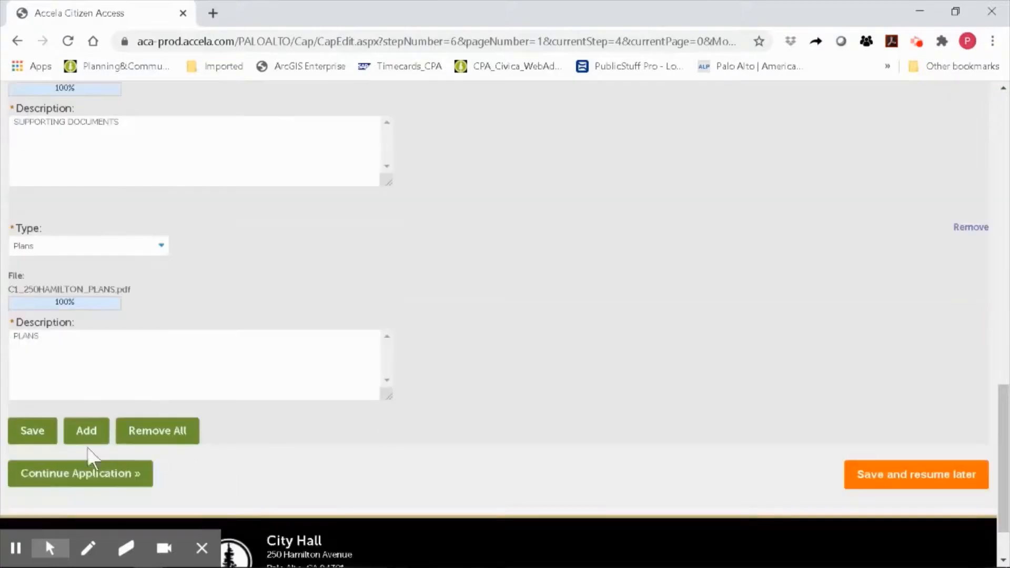
# Save the three attachments and confirm all 250 Hamilton PDFs are listed as uploaded
pyautogui.click(80, 474)
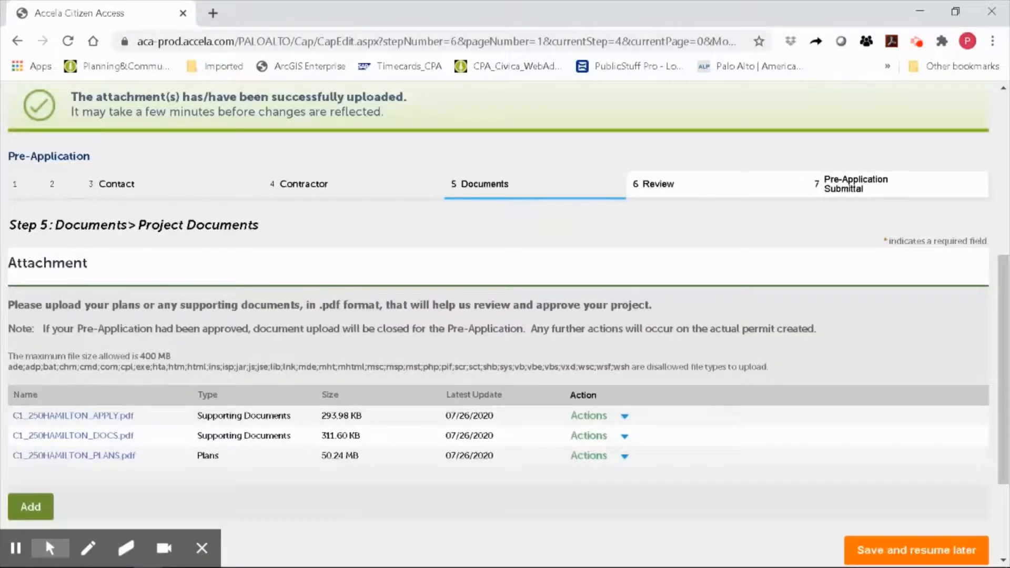
pyautogui.moveTo(185, 464)
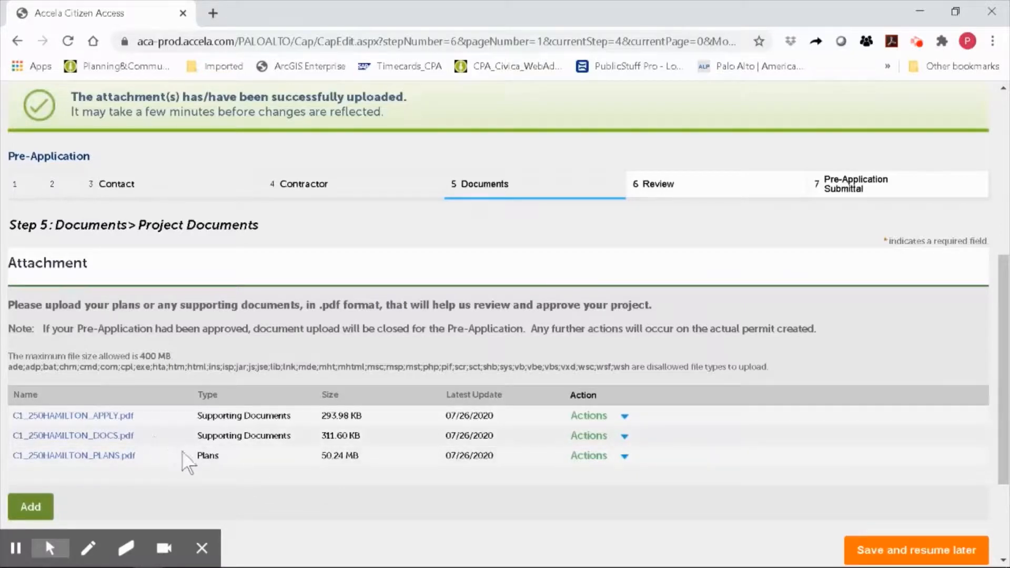
pyautogui.moveTo(219, 423)
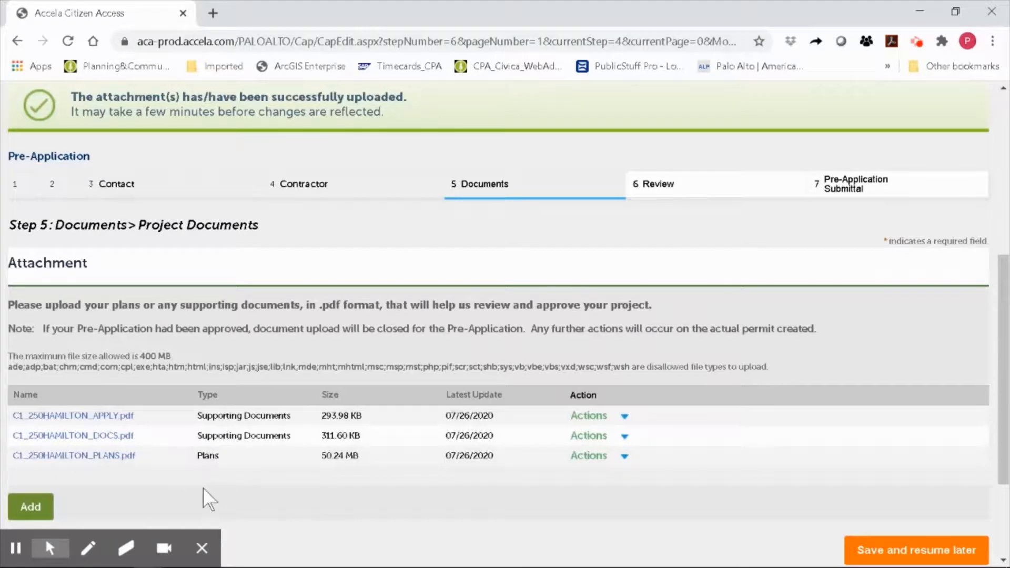
pyautogui.scroll(-3)
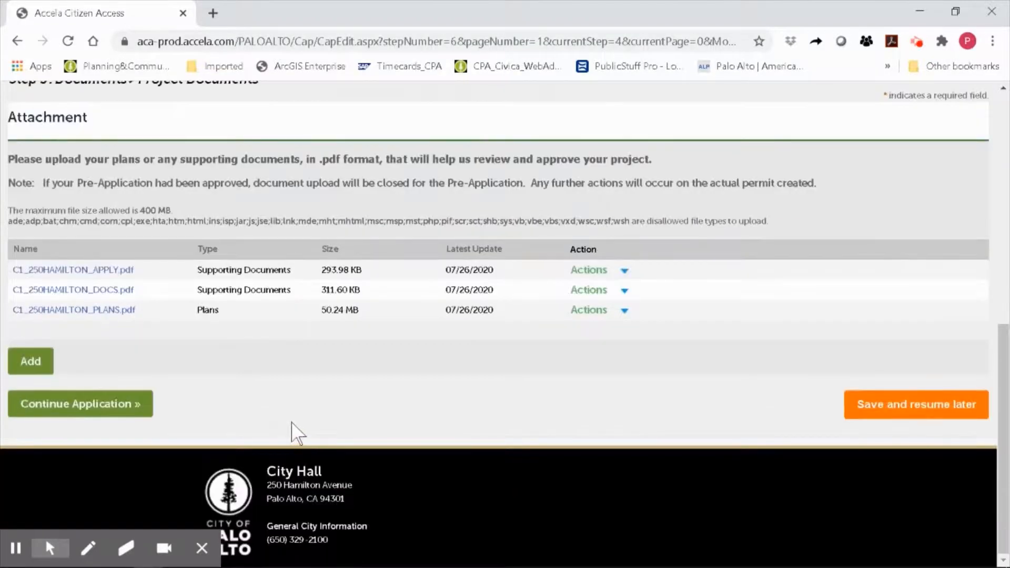
pyautogui.moveTo(30, 361)
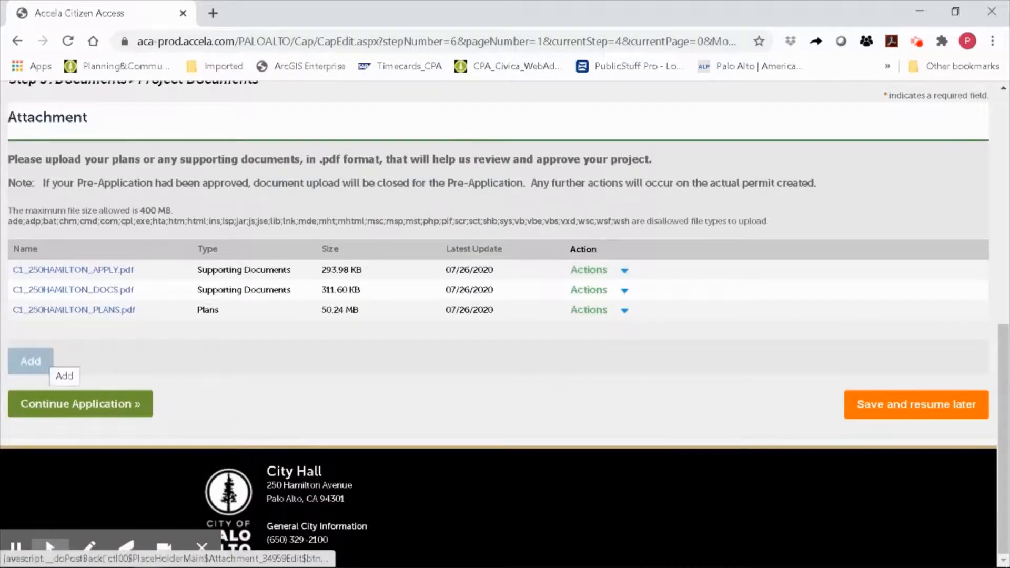
pyautogui.moveTo(373, 417)
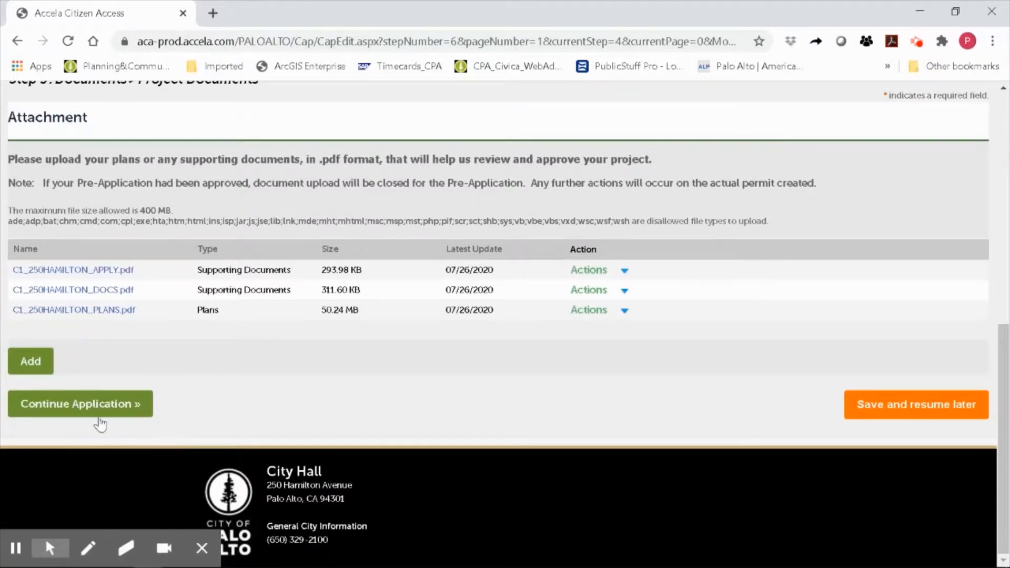
# Advance to the Step 6 Review page and scroll through location, project, applicant and attachment sections
pyautogui.click(80, 404)
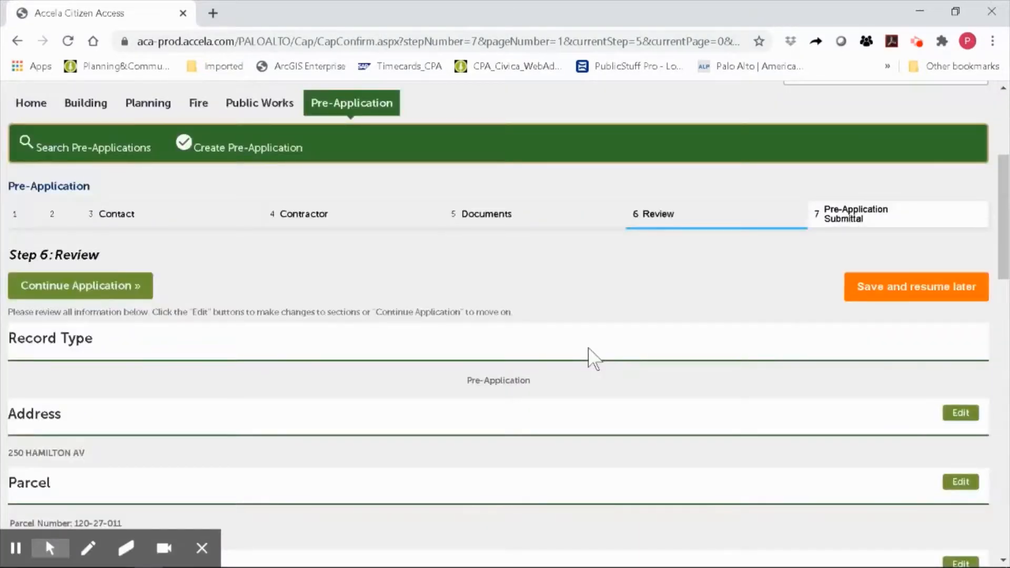
pyautogui.scroll(-3)
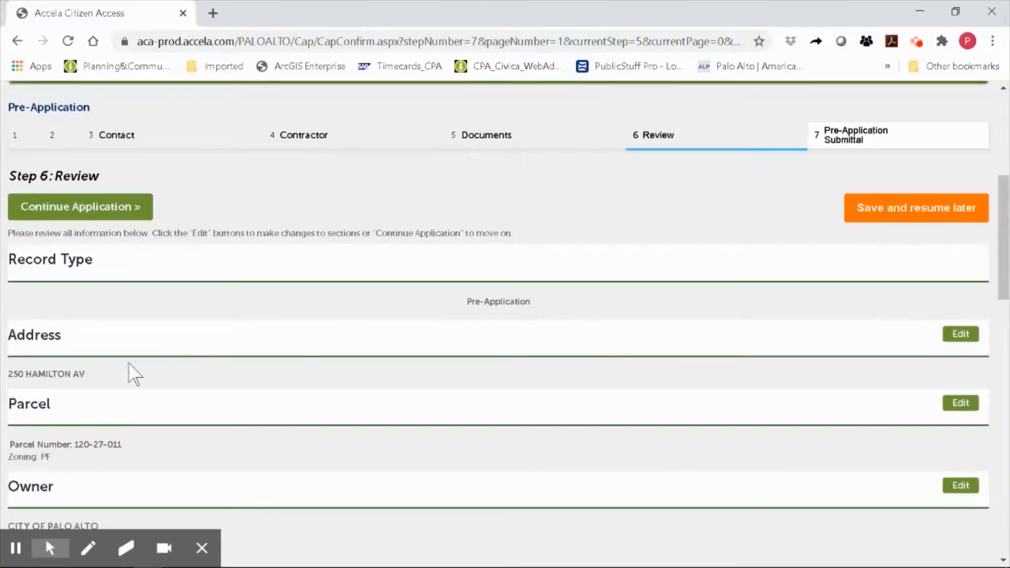
pyautogui.scroll(-3)
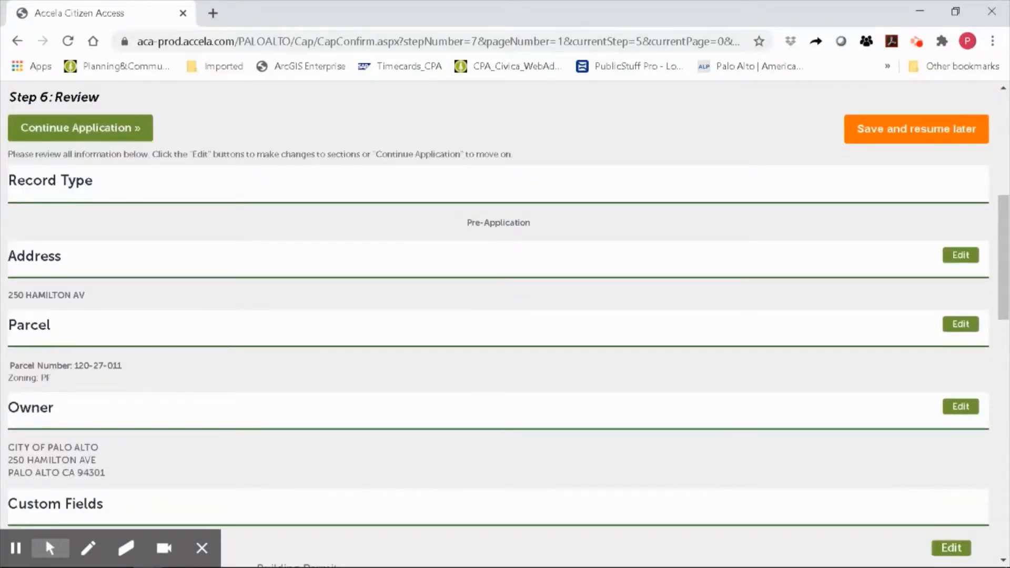
pyautogui.scroll(-3)
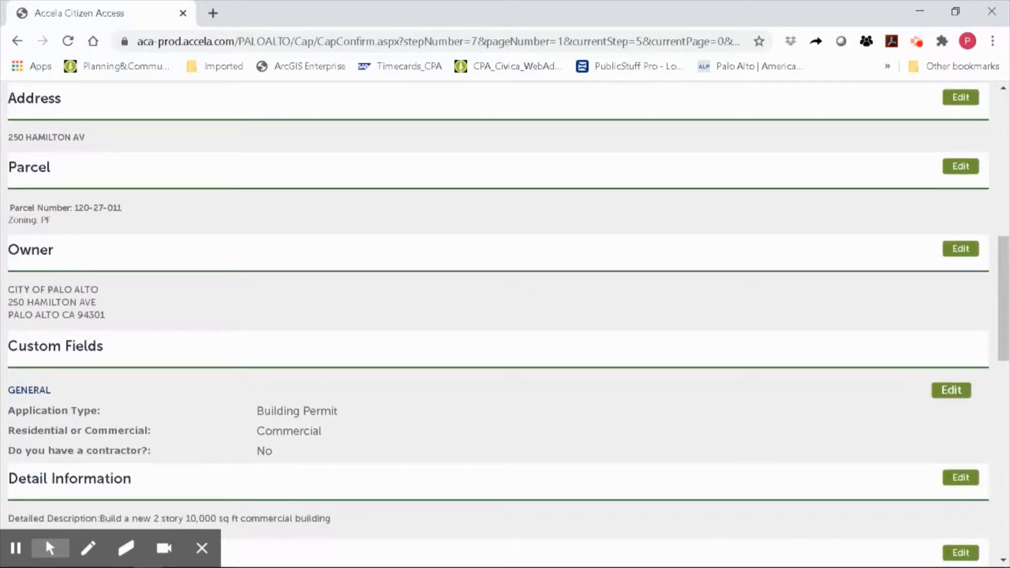
pyautogui.scroll(-3)
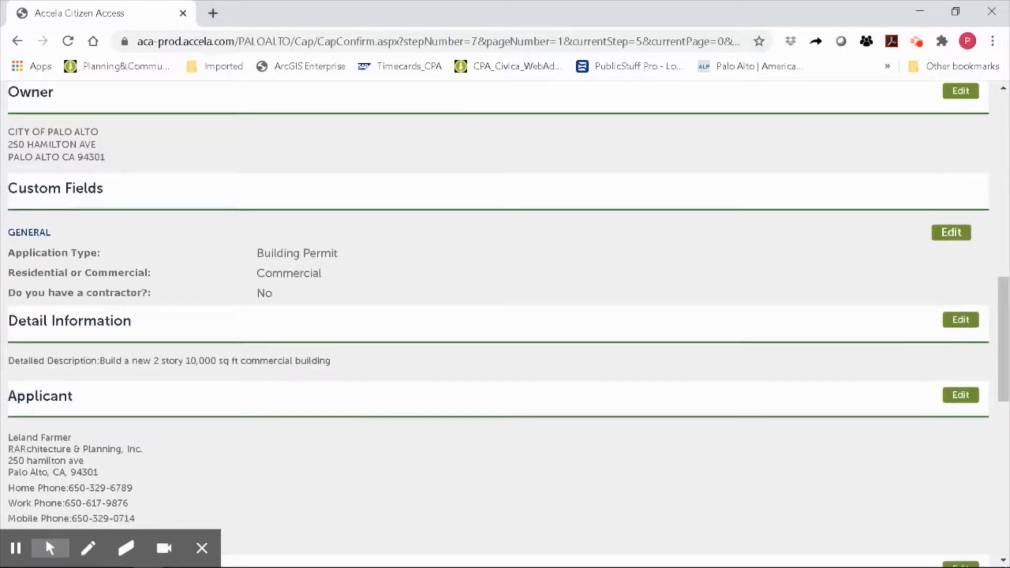
pyautogui.scroll(-3)
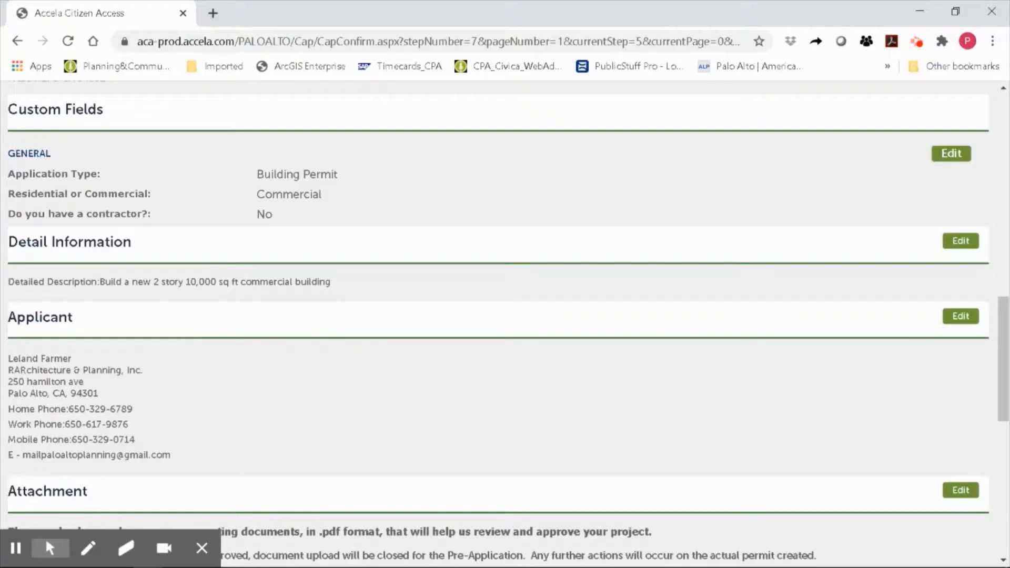
pyautogui.moveTo(310, 307)
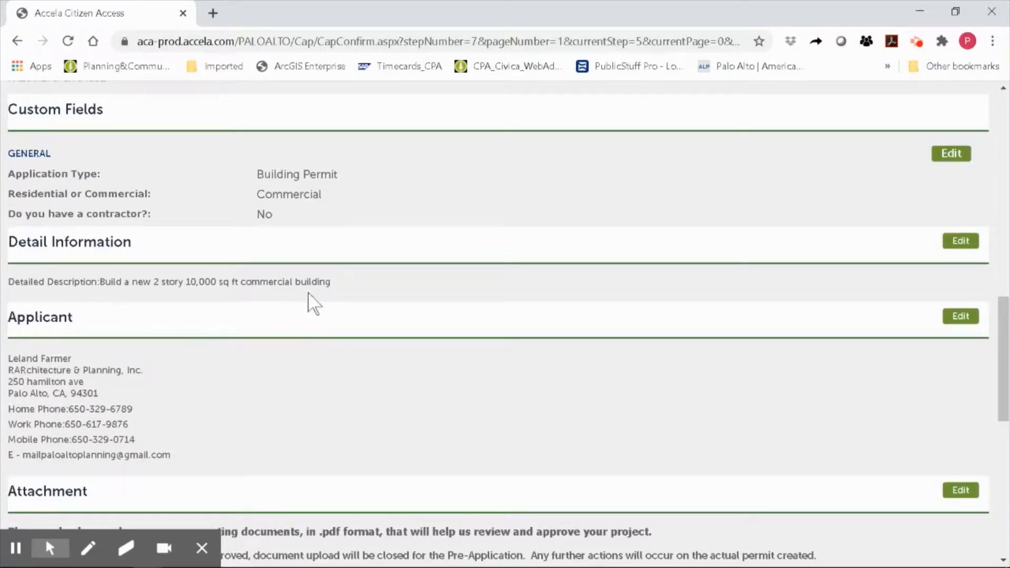
pyautogui.scroll(-3)
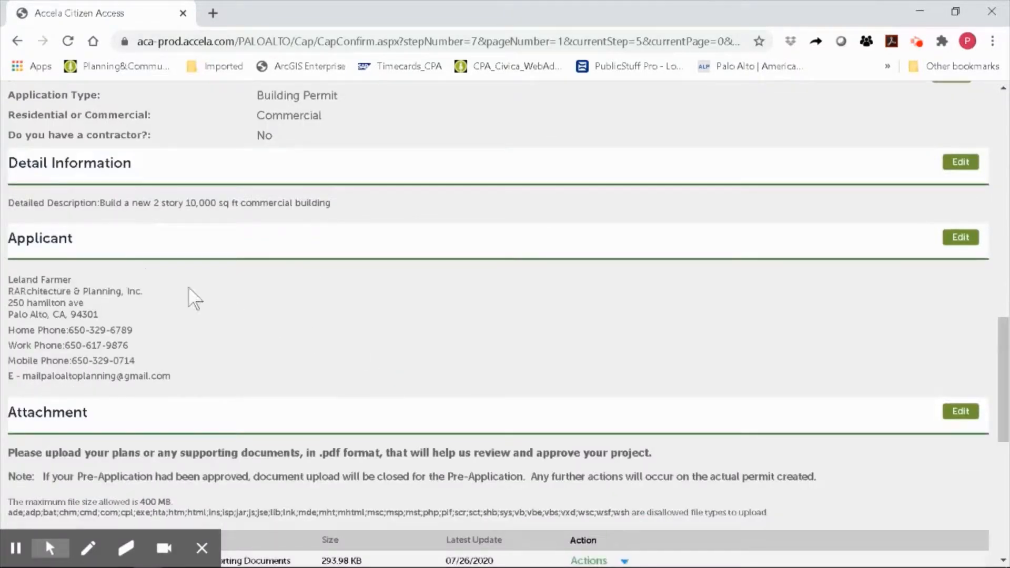
pyautogui.moveTo(48, 376)
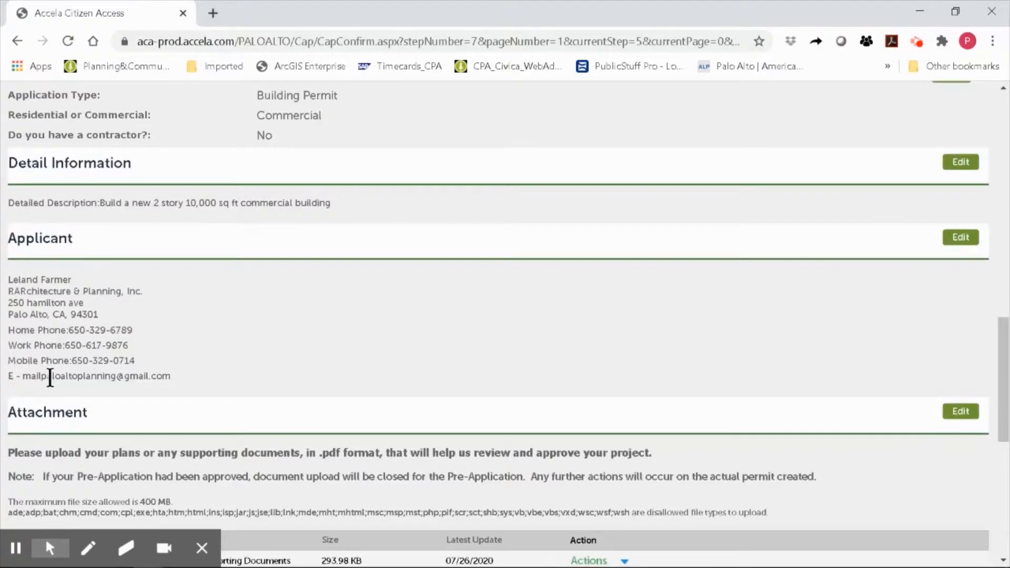
pyautogui.moveTo(159, 377)
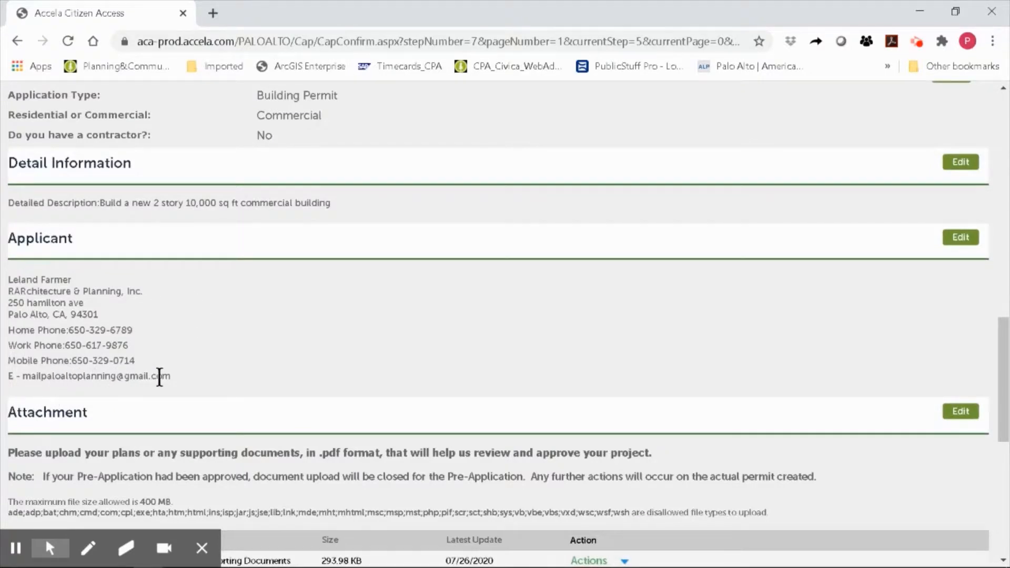
pyautogui.moveTo(394, 368)
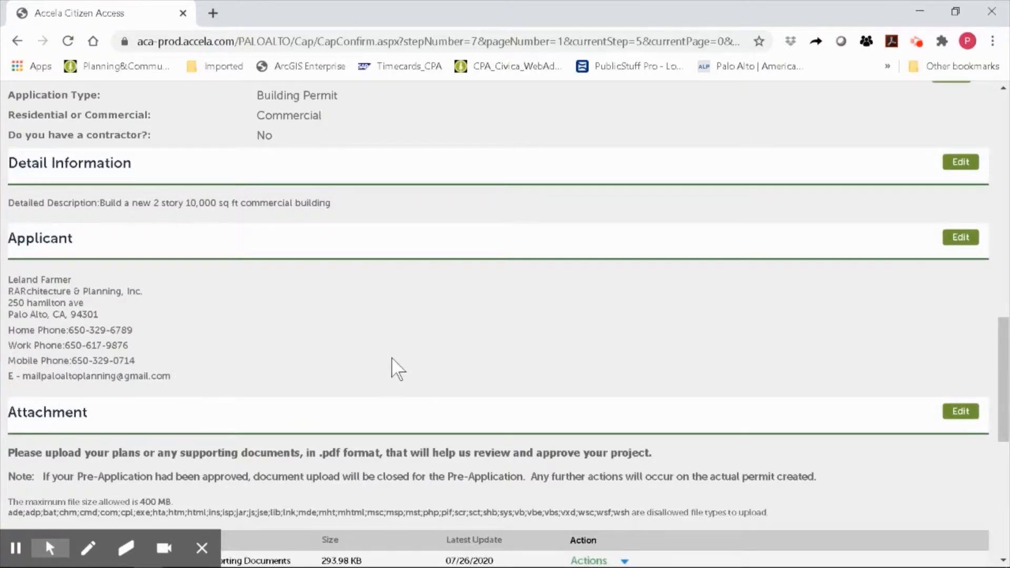
pyautogui.scroll(-3)
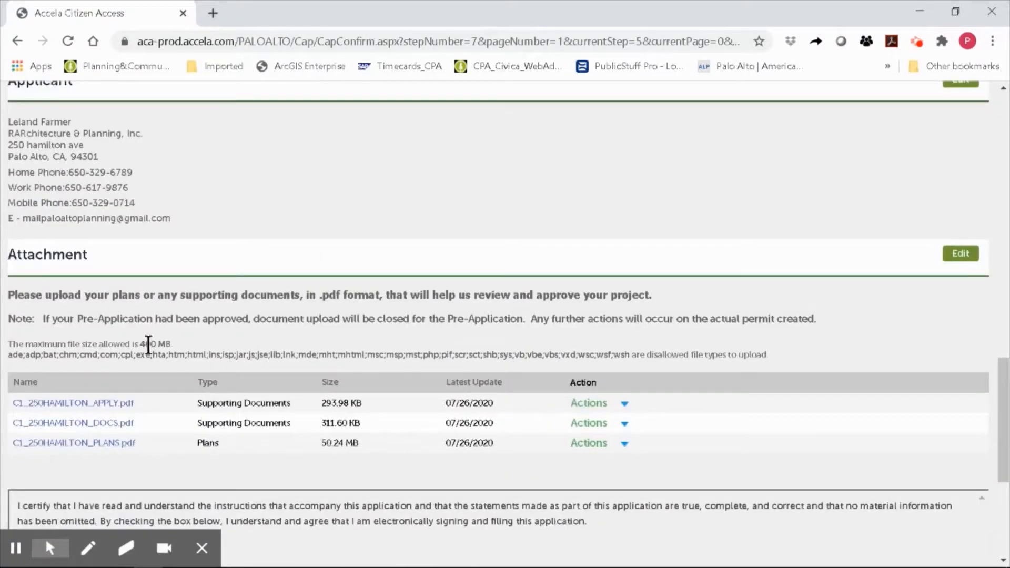
pyautogui.moveTo(177, 447)
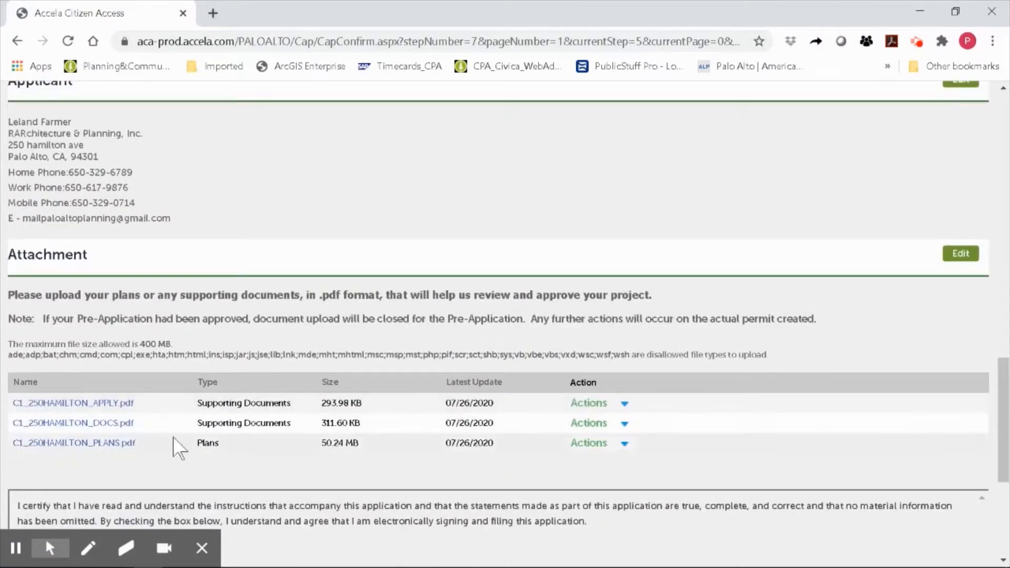
pyautogui.scroll(-3)
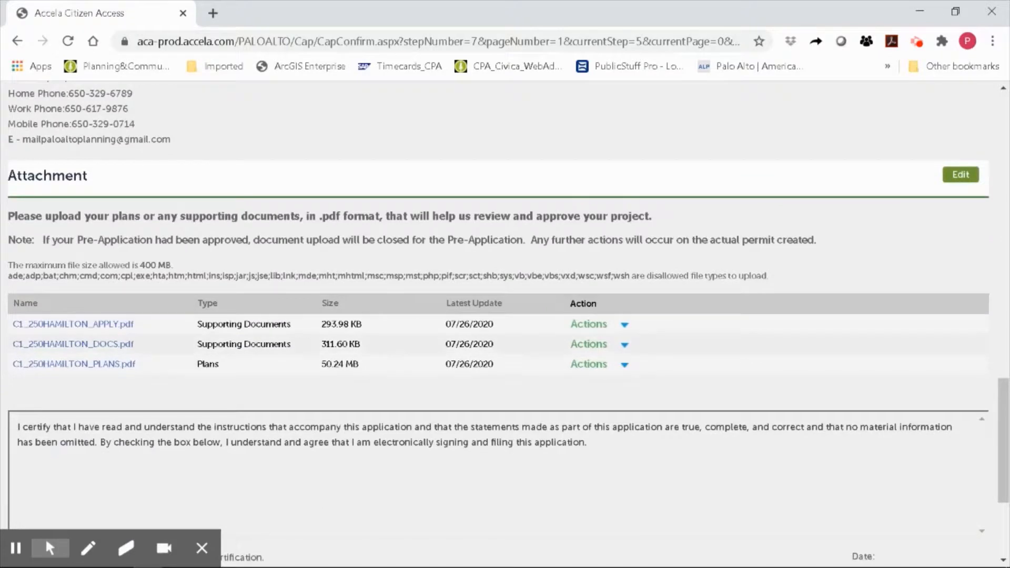
pyautogui.scroll(-3)
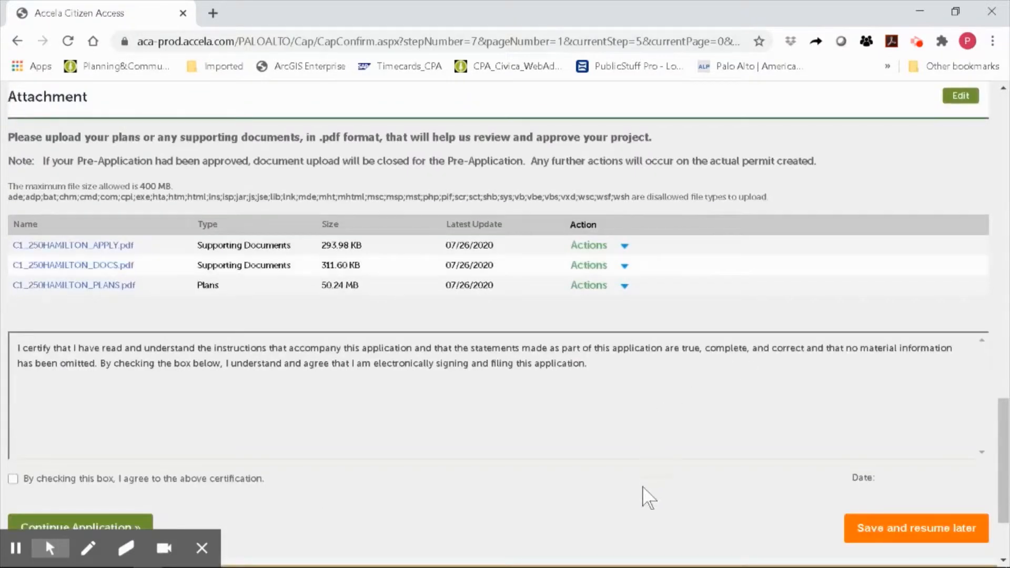
pyautogui.scroll(-3)
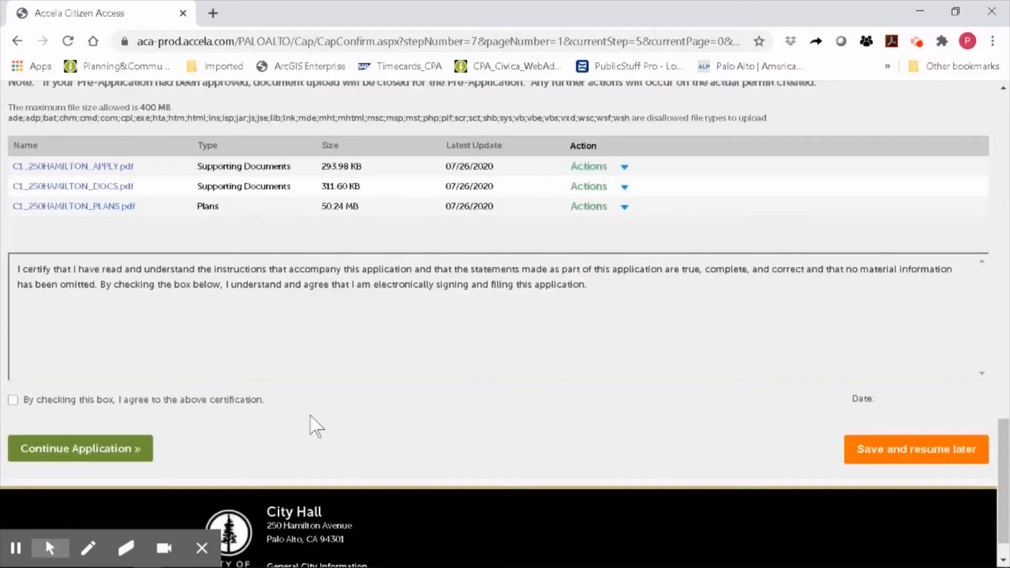
pyautogui.moveTo(616, 297)
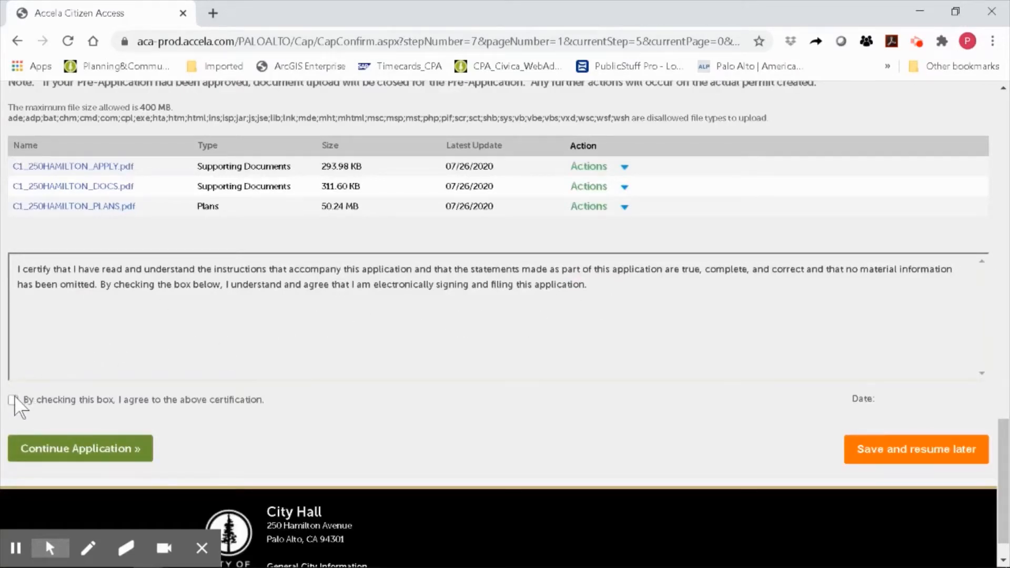
pyautogui.click(13, 399)
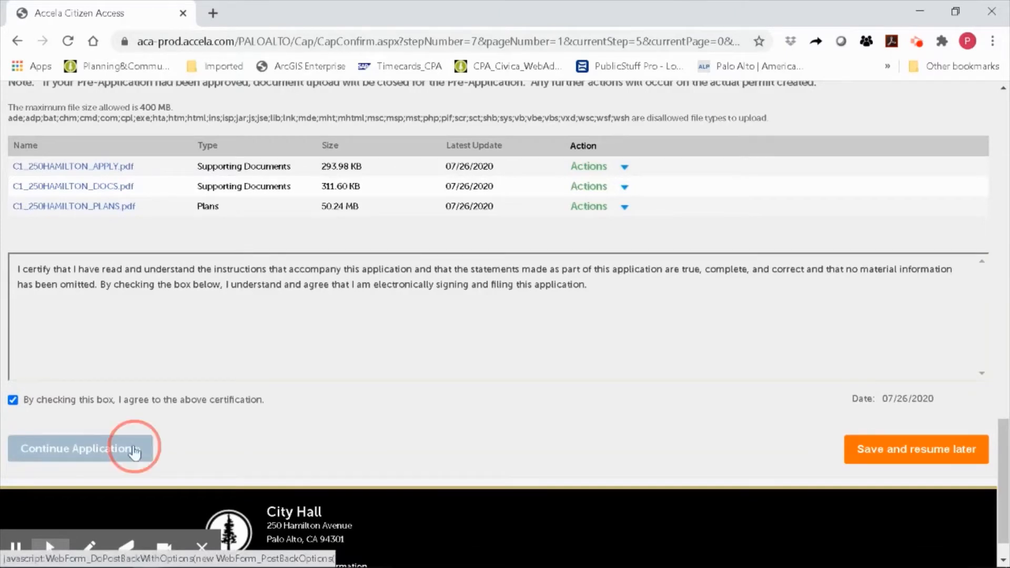
pyautogui.click(78, 449)
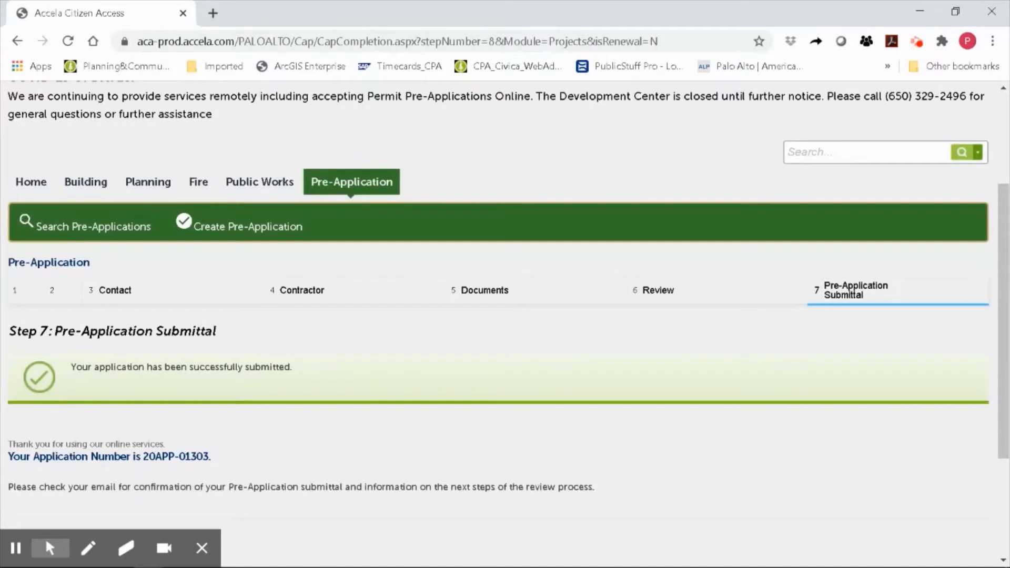
pyautogui.moveTo(19, 549)
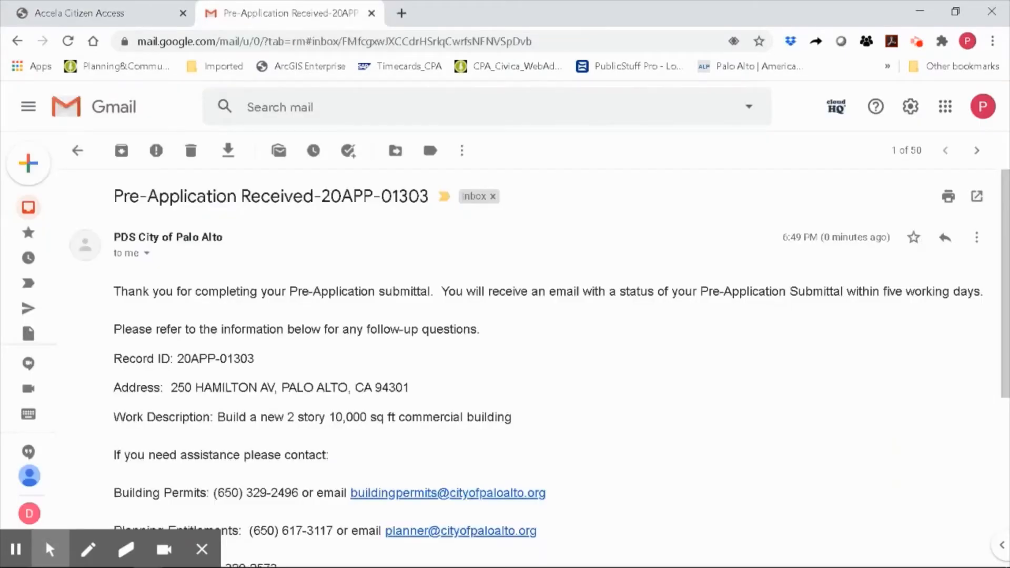
# Scroll through the Pre-Application Received-20APP-01303 email showing record ID, address and work description
pyautogui.scroll(-3)
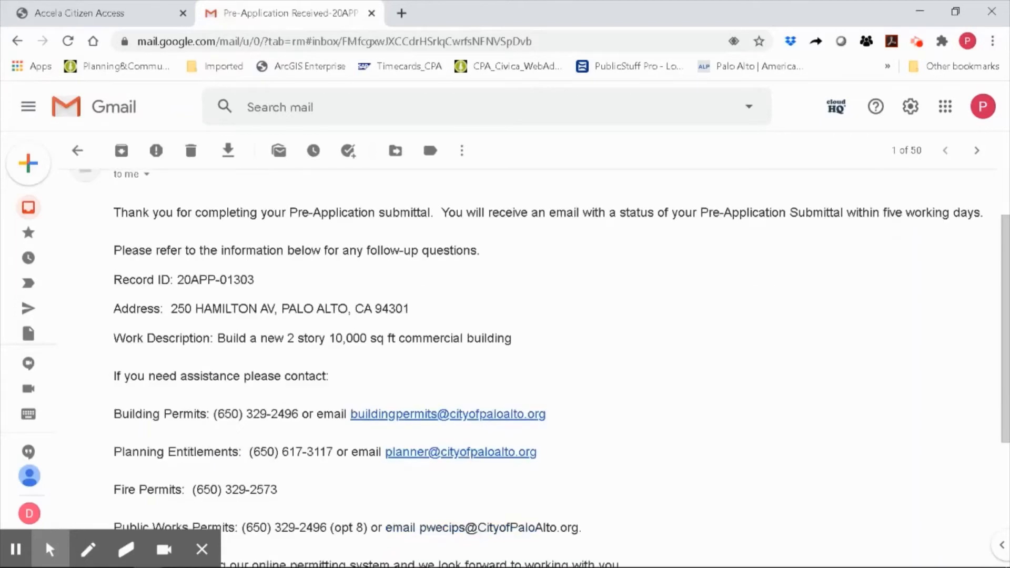